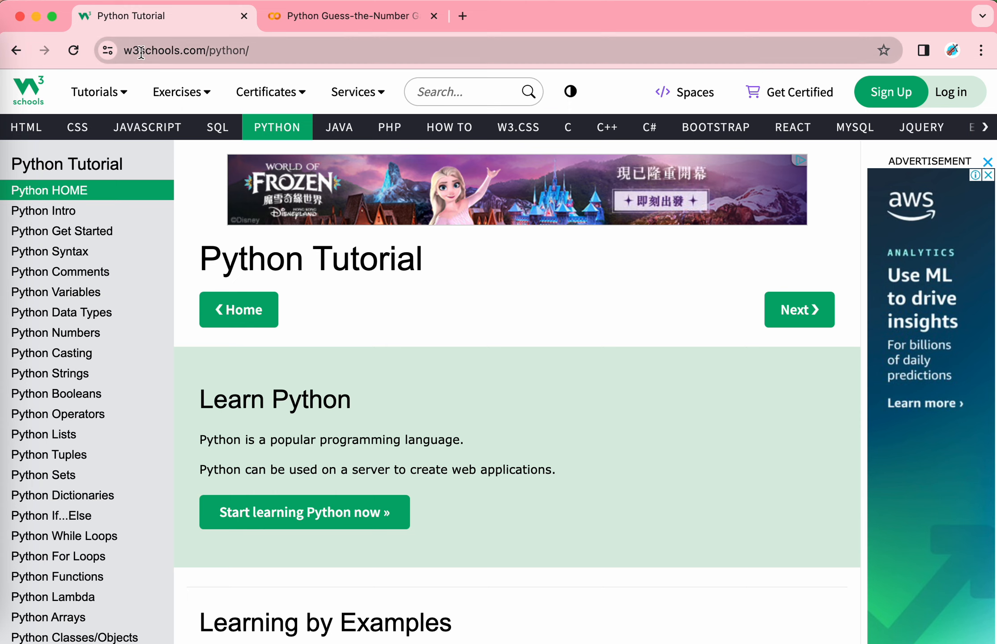
mouse_move(192, 172)
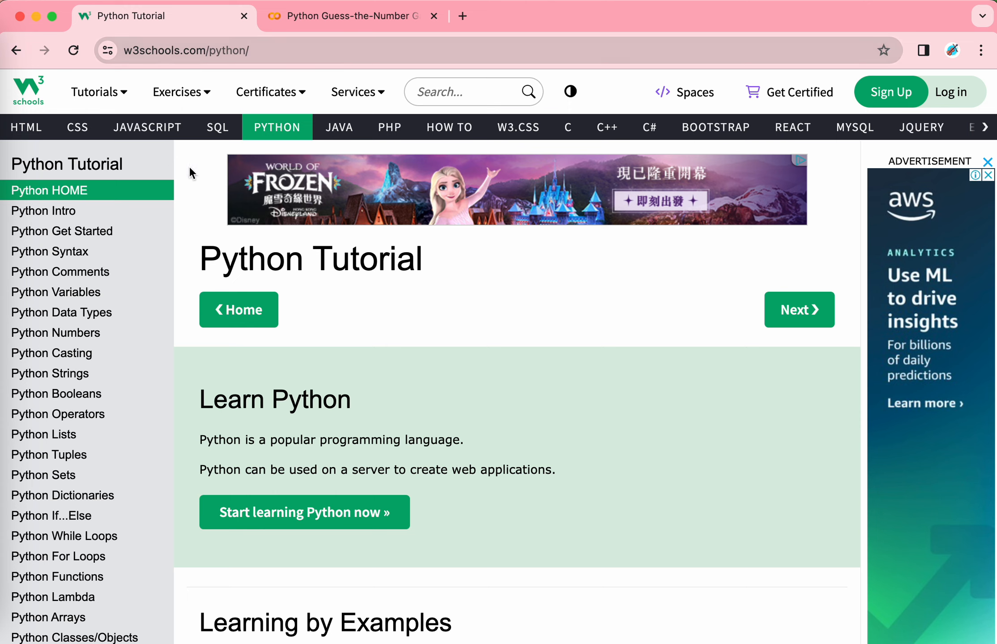
mouse_move(485, 167)
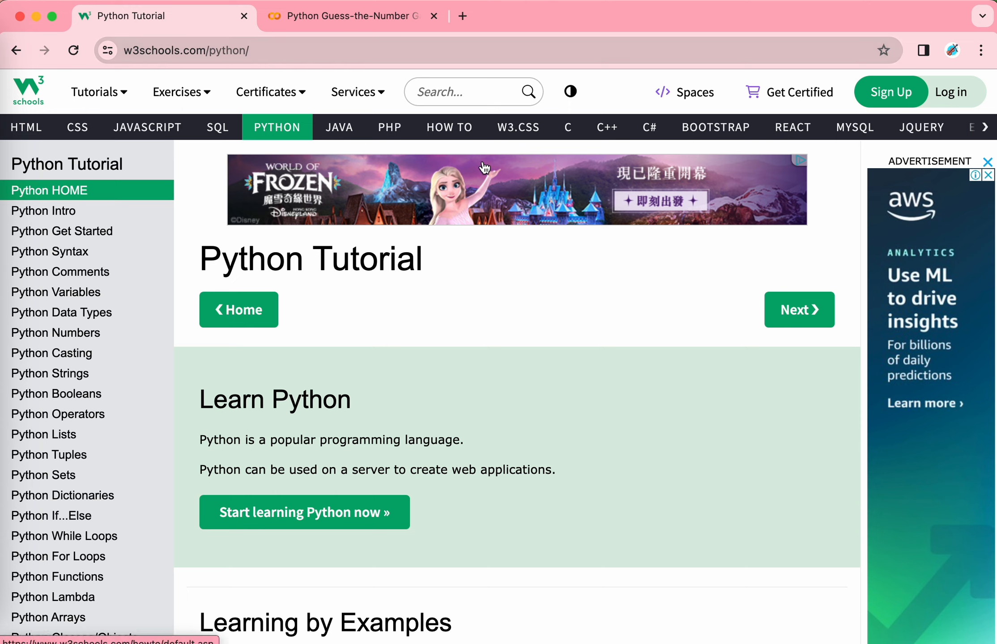
mouse_move(26, 127)
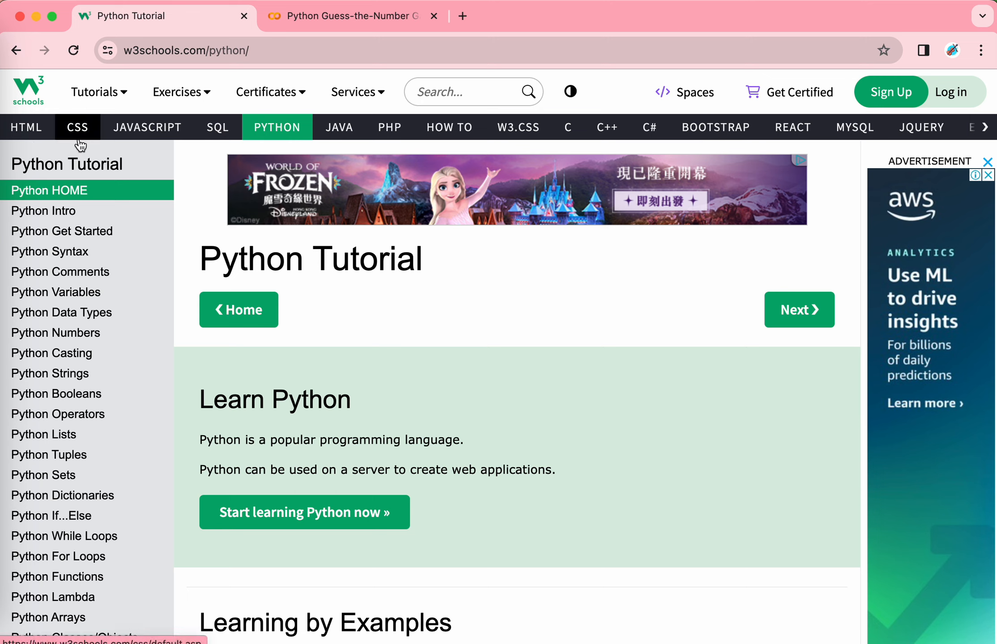
mouse_move(314, 148)
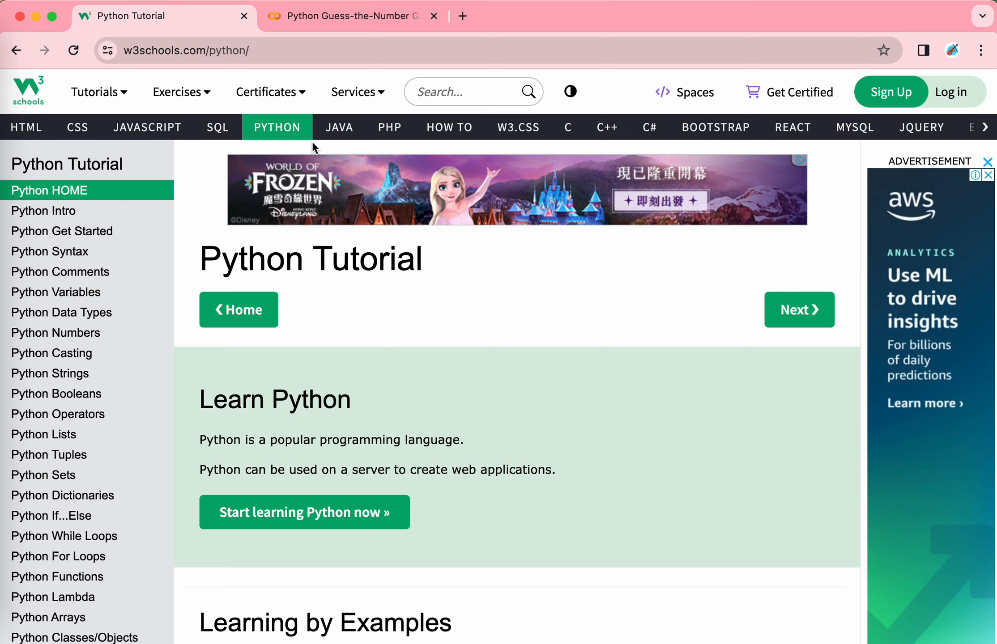
mouse_move(389, 127)
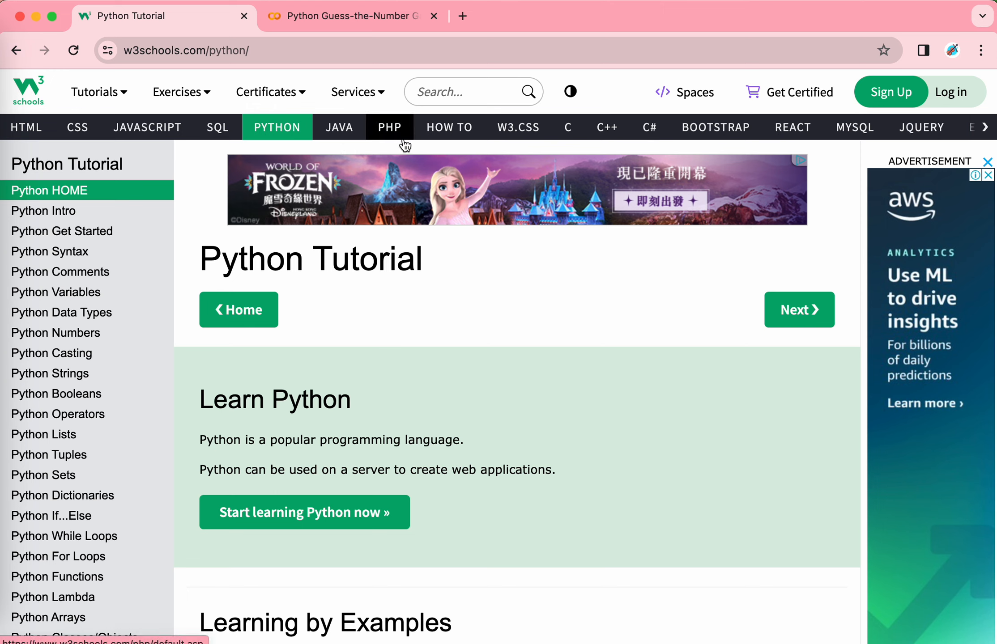
mouse_move(607, 127)
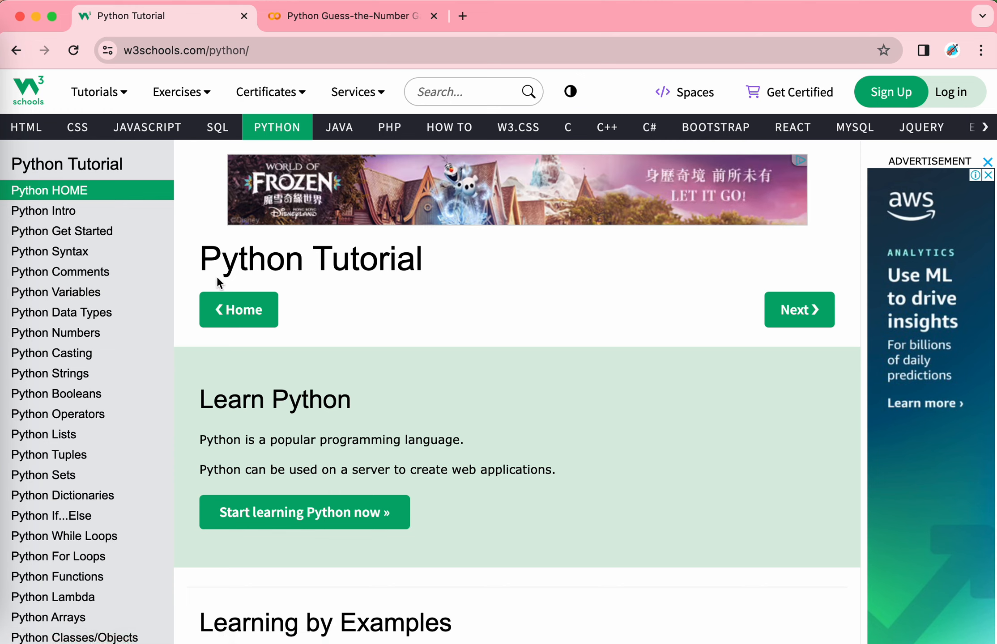
mouse_move(86, 230)
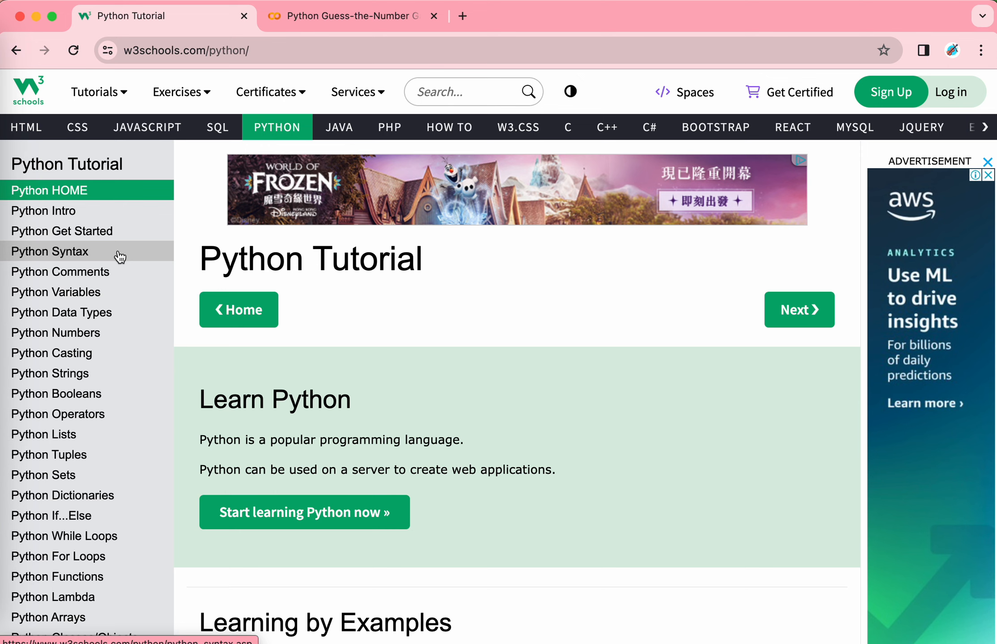
Open the Python Syntax lesson and scroll to its section on executing Python syntax
click(49, 251)
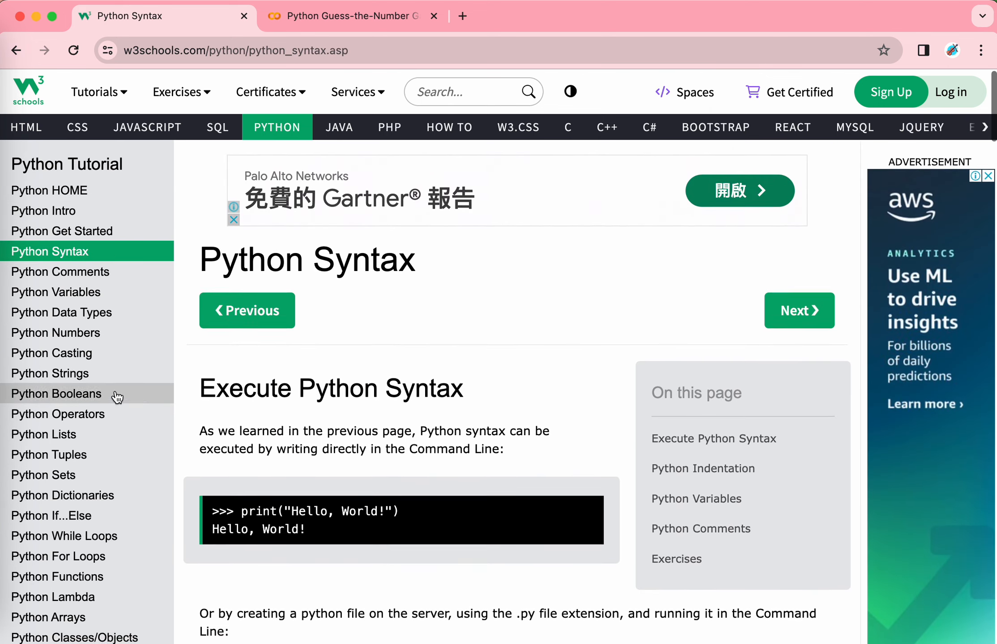
scroll(down, 3)
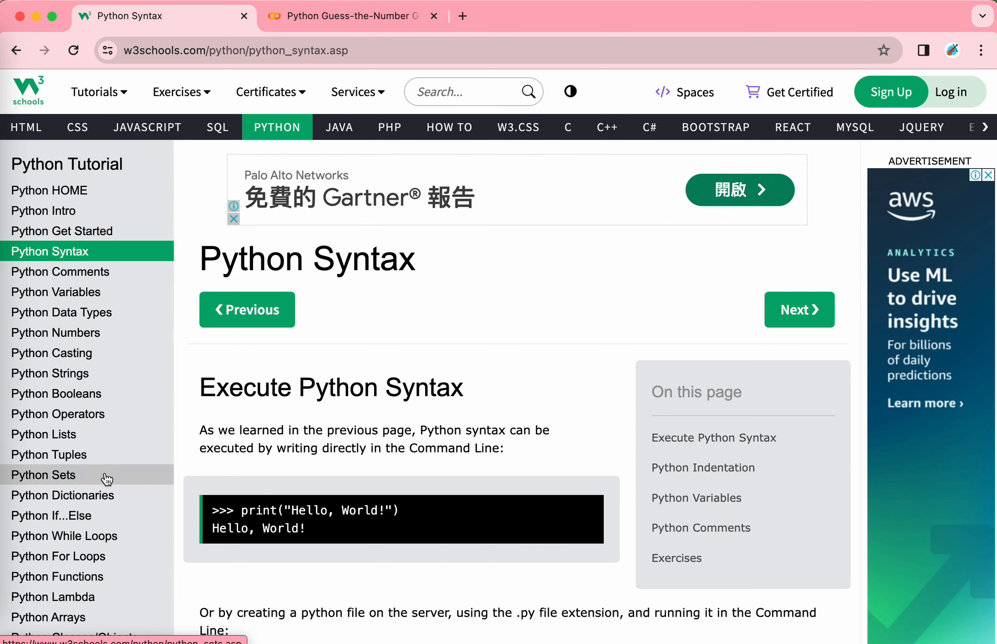
mouse_move(122, 373)
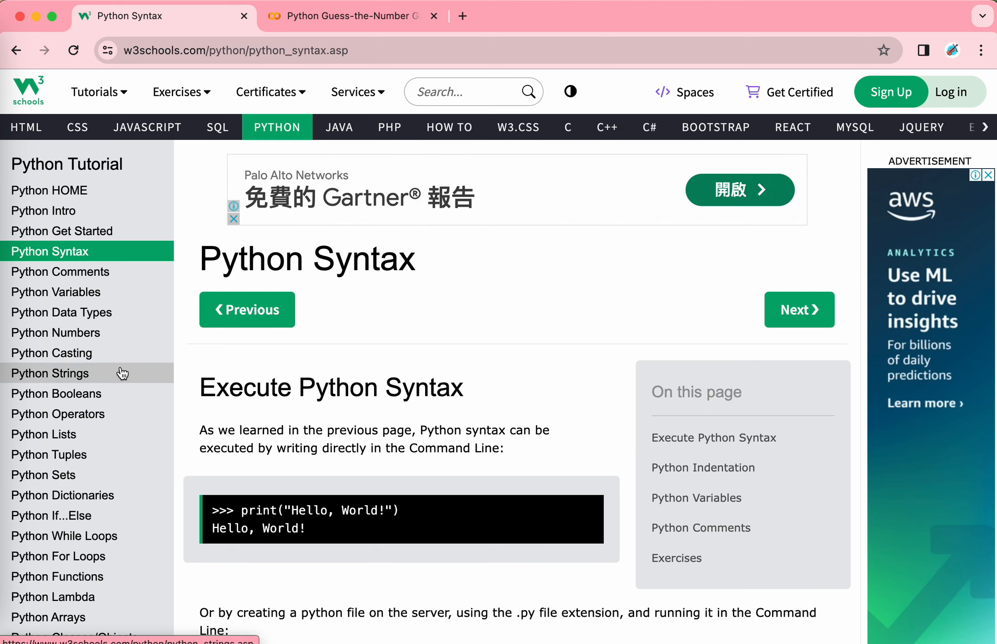
mouse_move(500, 243)
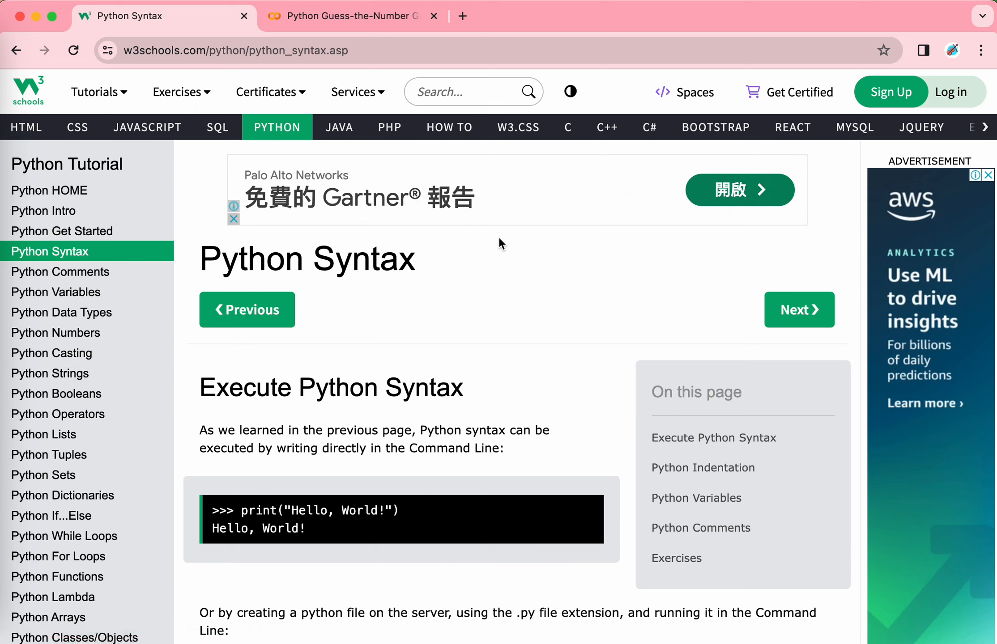
mouse_move(481, 191)
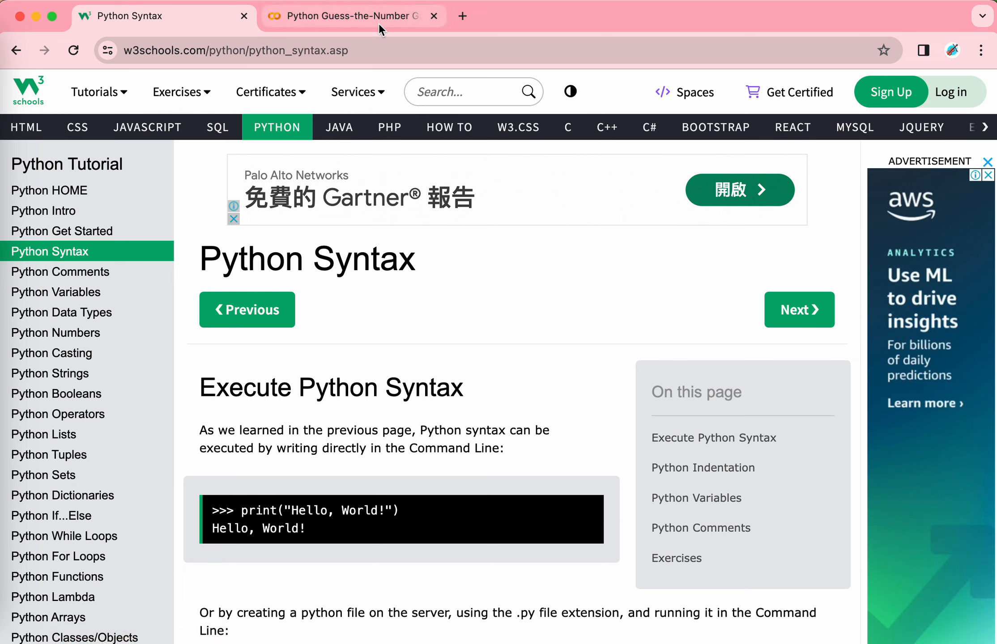
Switch to the Python Guess-the-Number Game notebook tab showing the guessing loop code
click(350, 16)
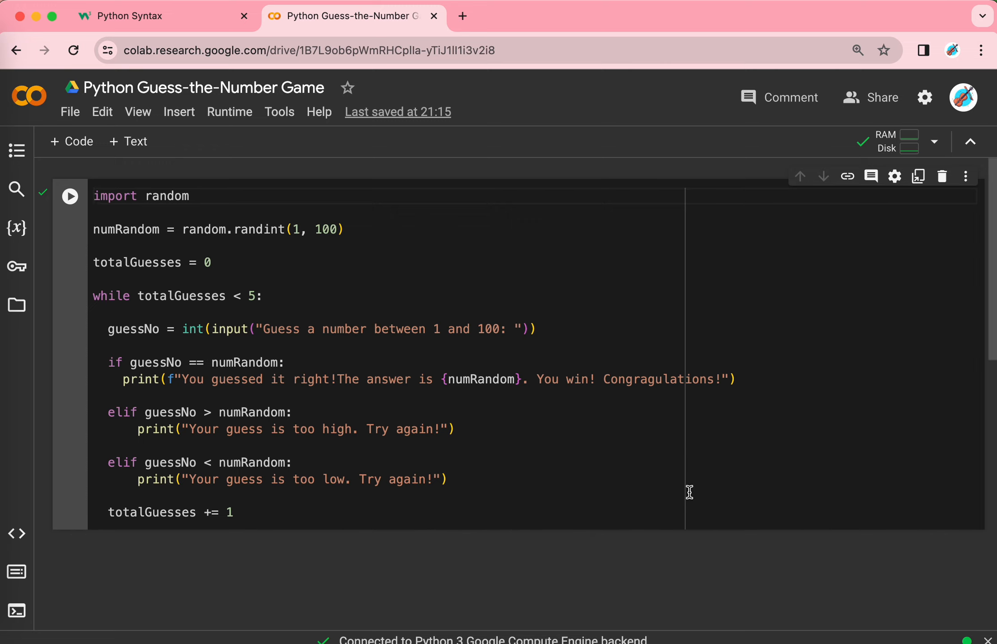
mouse_move(641, 498)
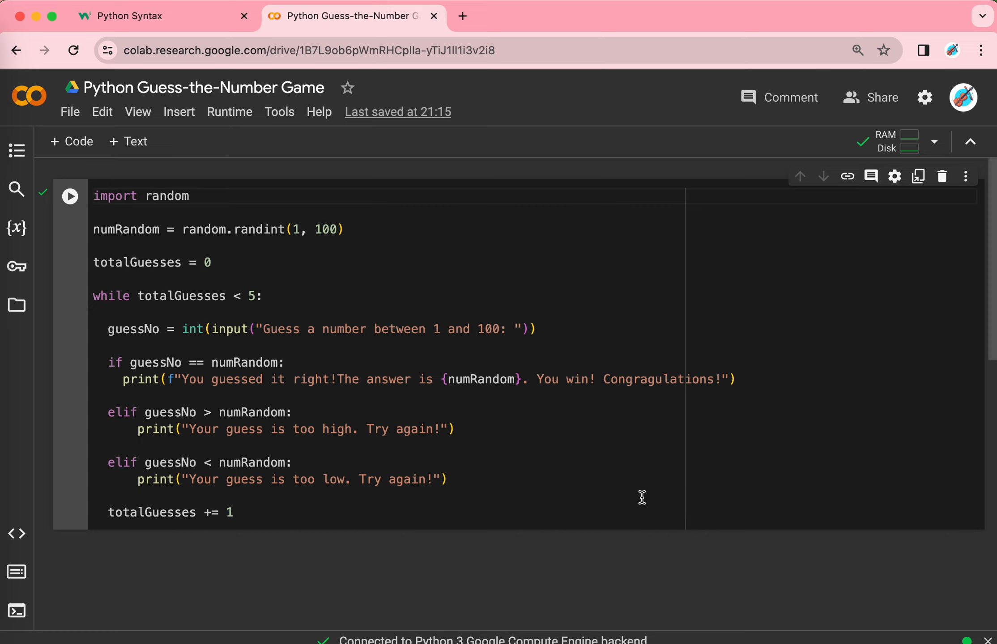
mouse_move(331, 521)
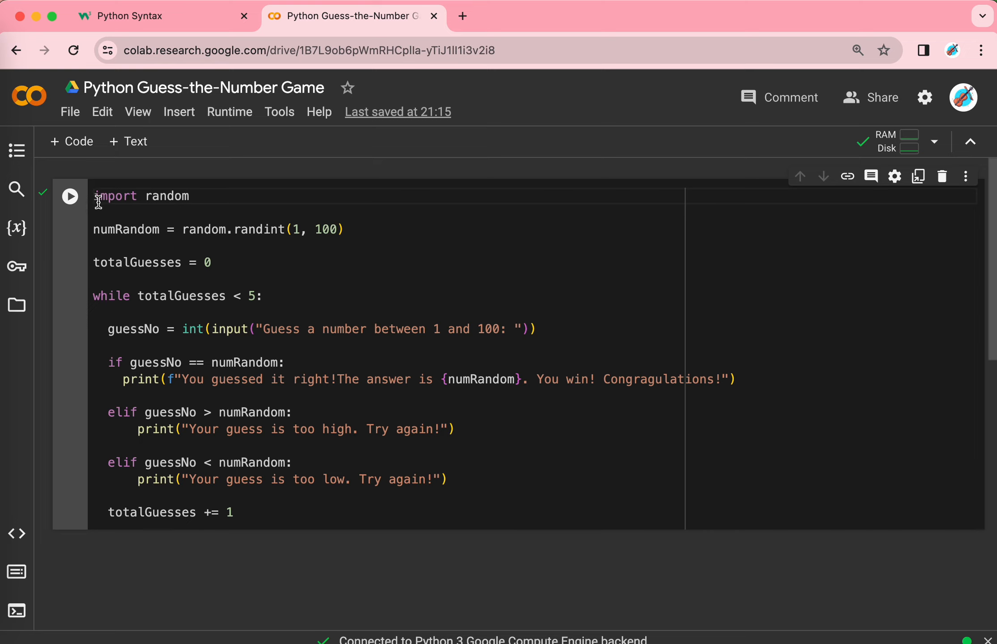
mouse_move(351, 455)
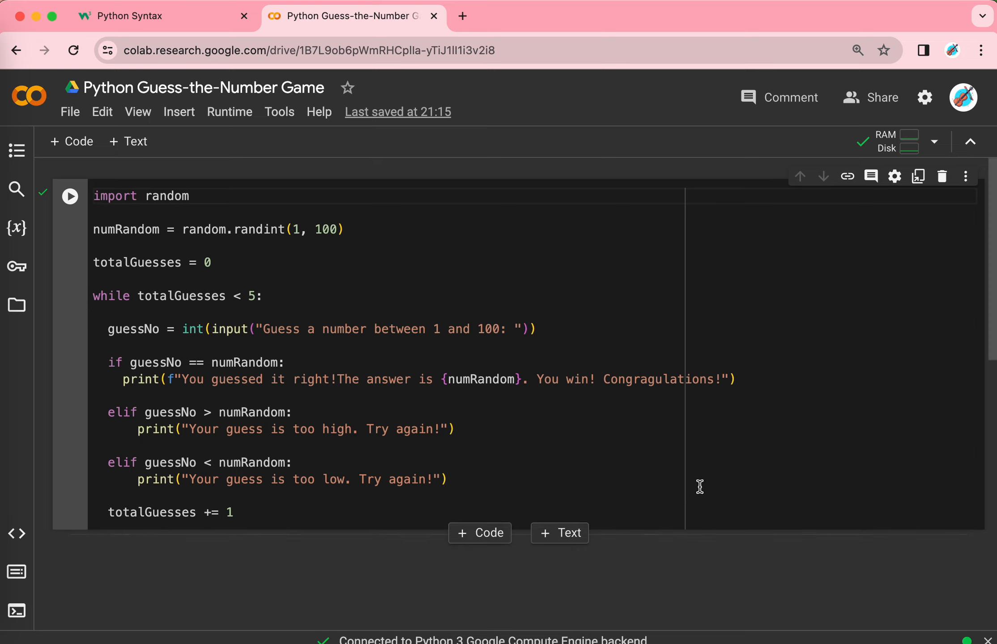
mouse_move(698, 474)
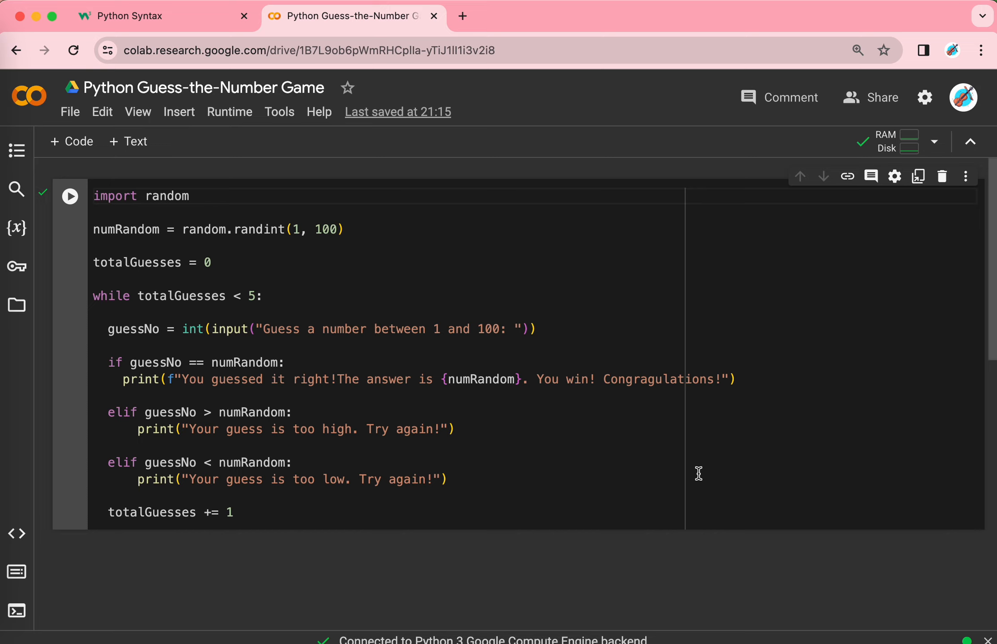
mouse_move(527, 414)
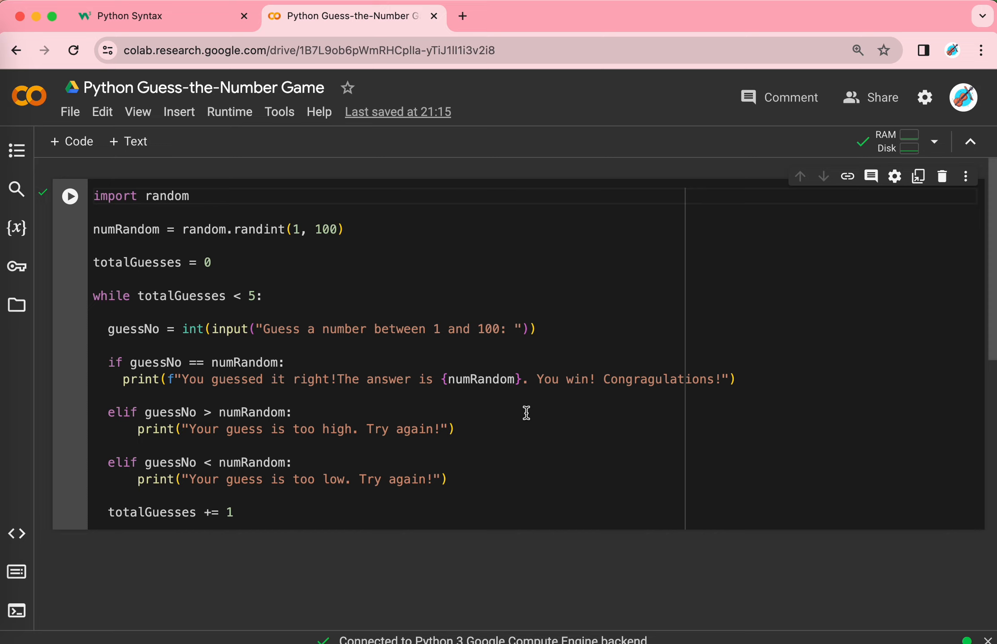
mouse_move(375, 332)
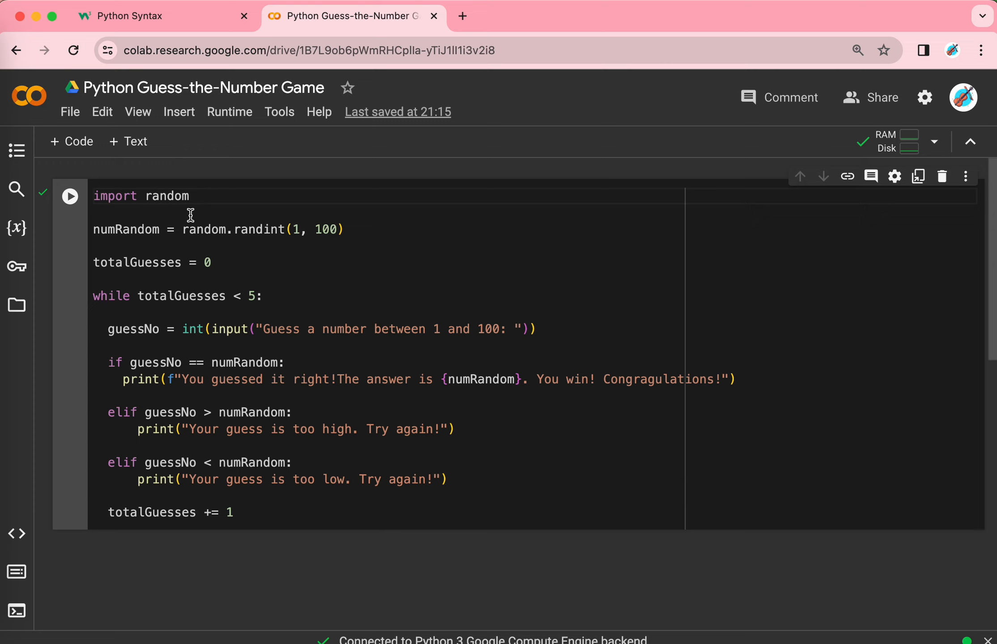
mouse_move(237, 206)
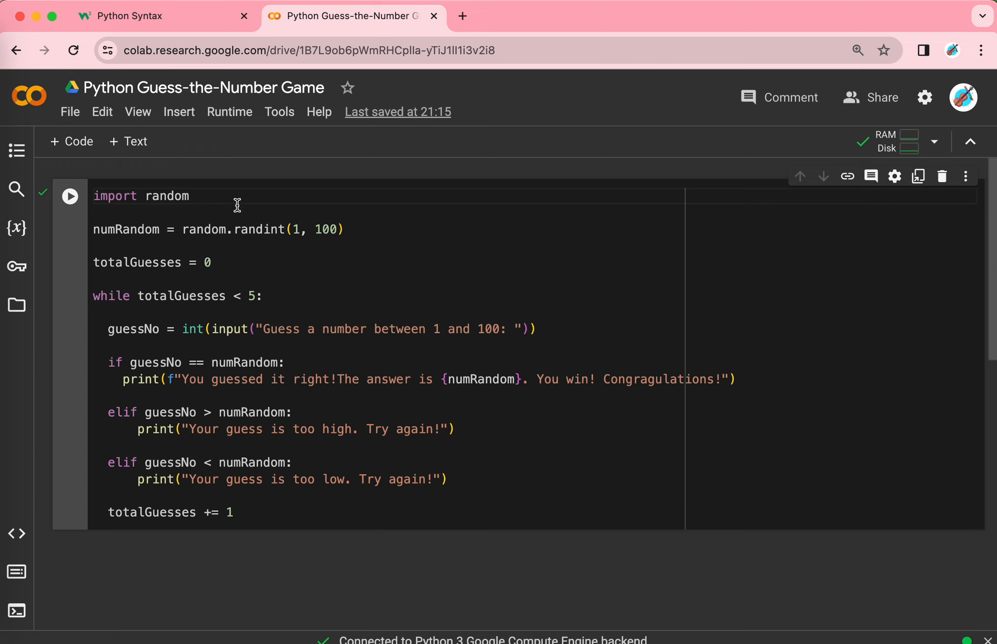
mouse_move(100, 197)
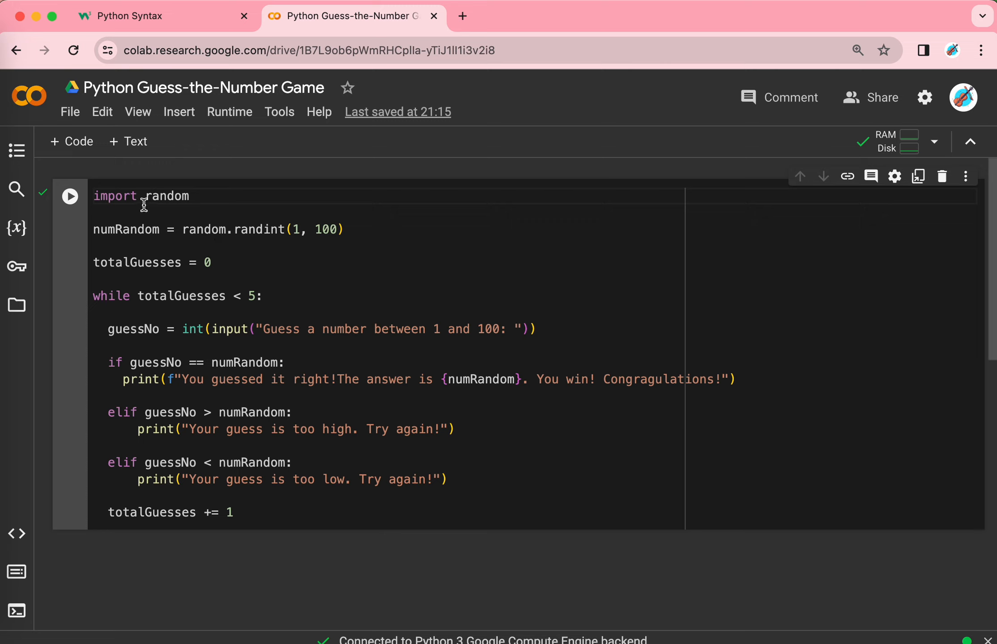
mouse_move(326, 230)
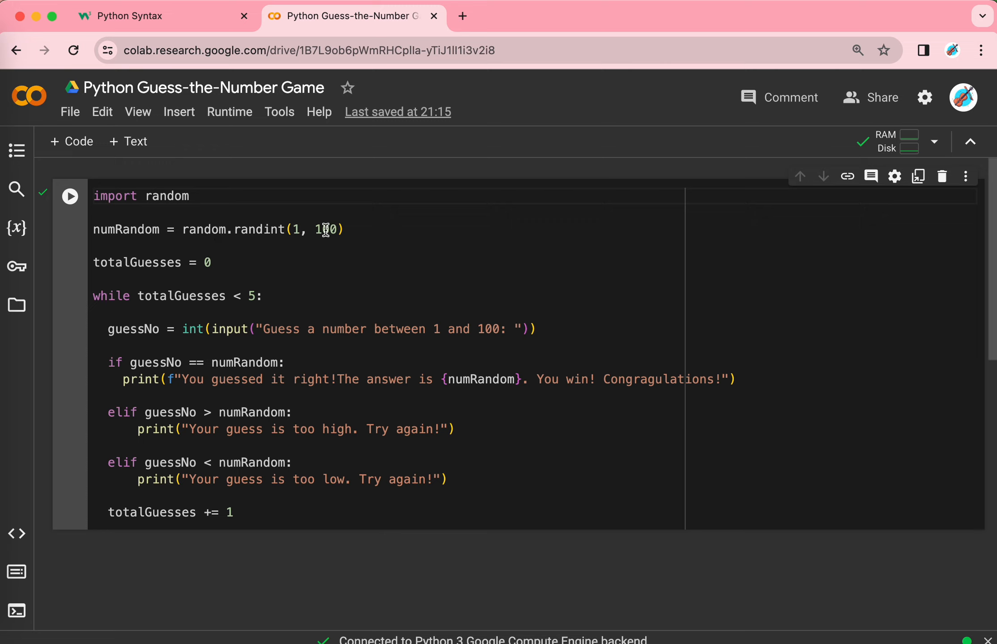
mouse_move(347, 234)
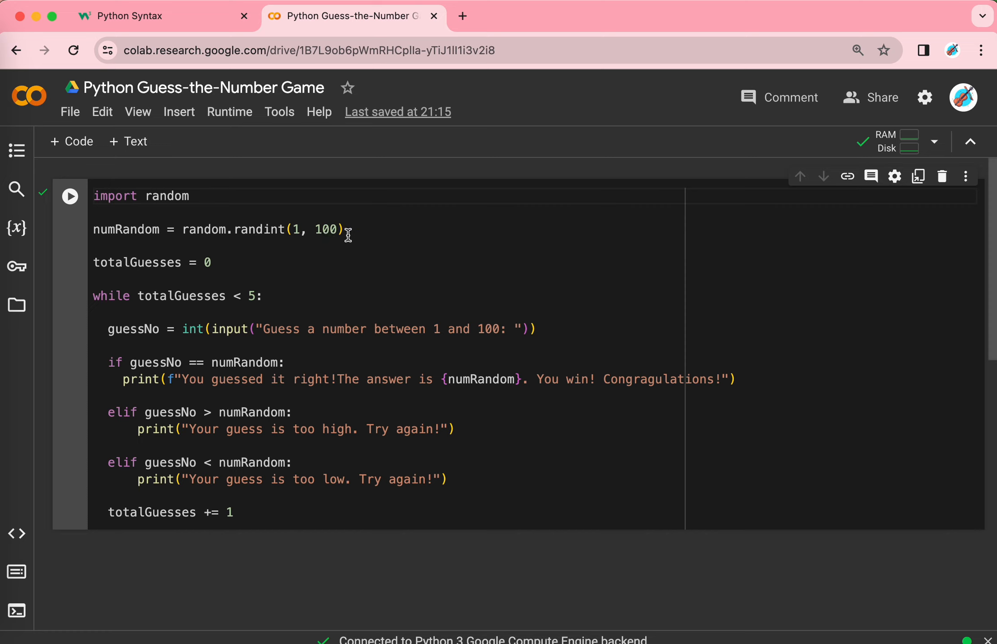
mouse_move(305, 246)
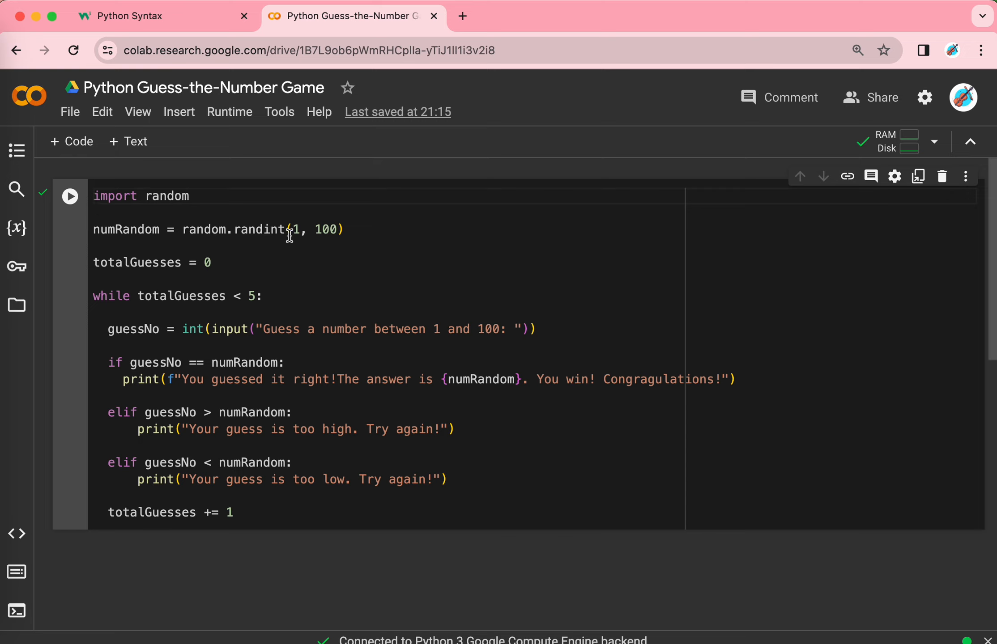
mouse_move(323, 243)
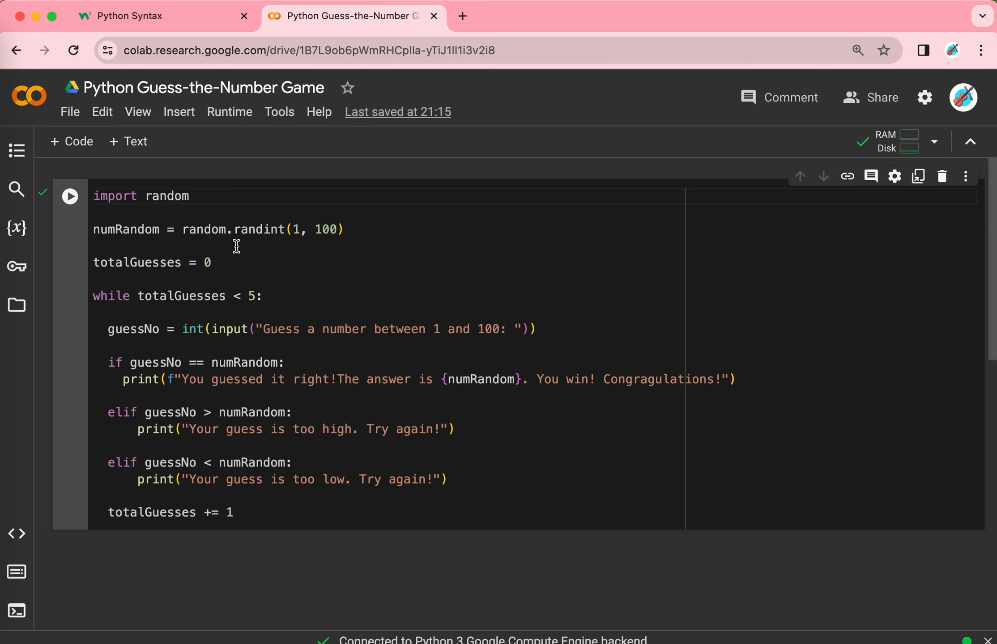
mouse_move(95, 240)
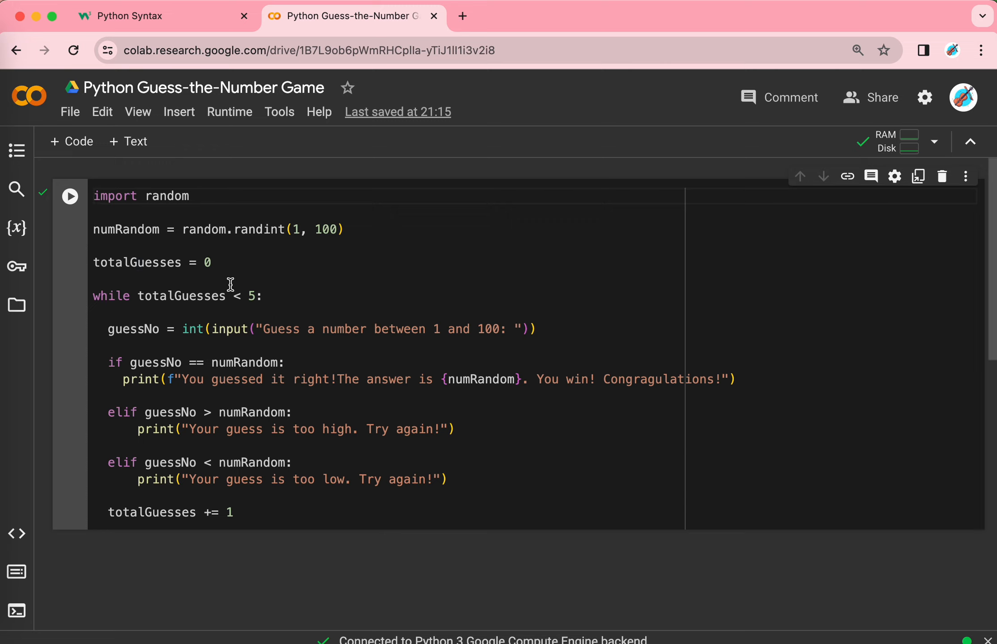
mouse_move(246, 276)
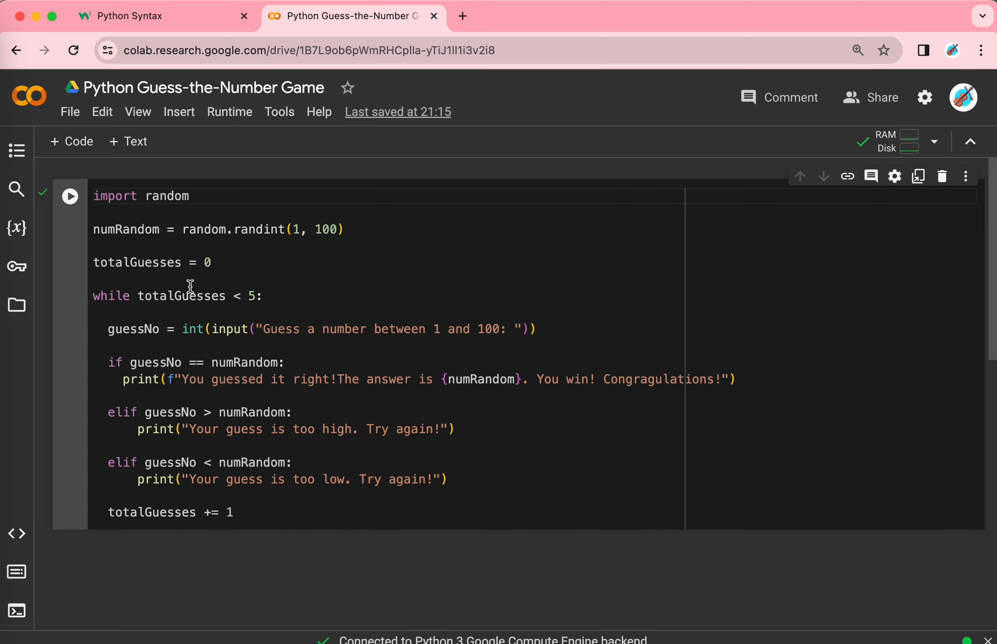
mouse_move(98, 296)
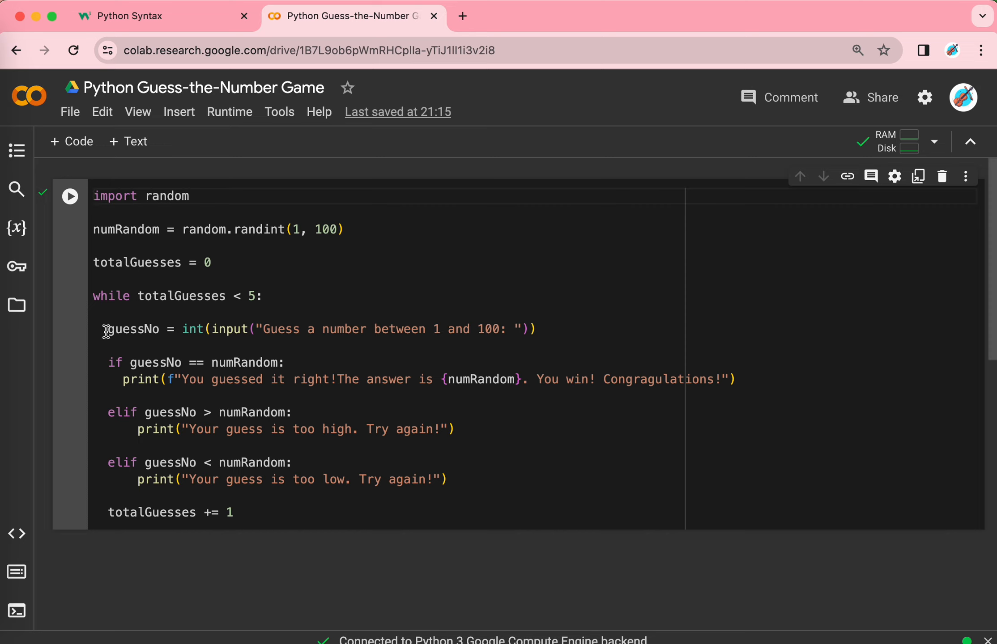
mouse_move(247, 307)
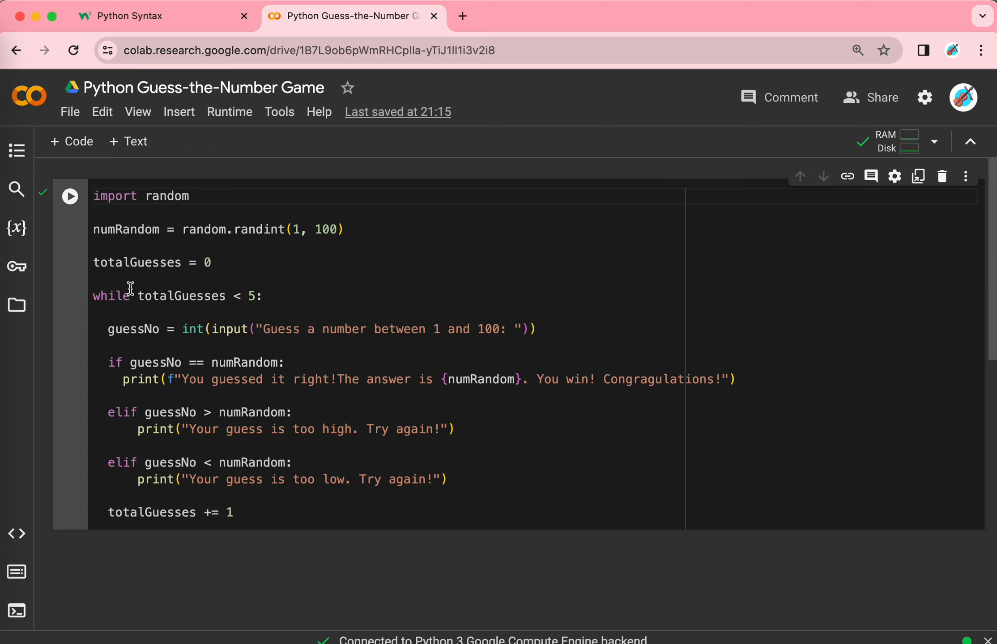
mouse_move(260, 310)
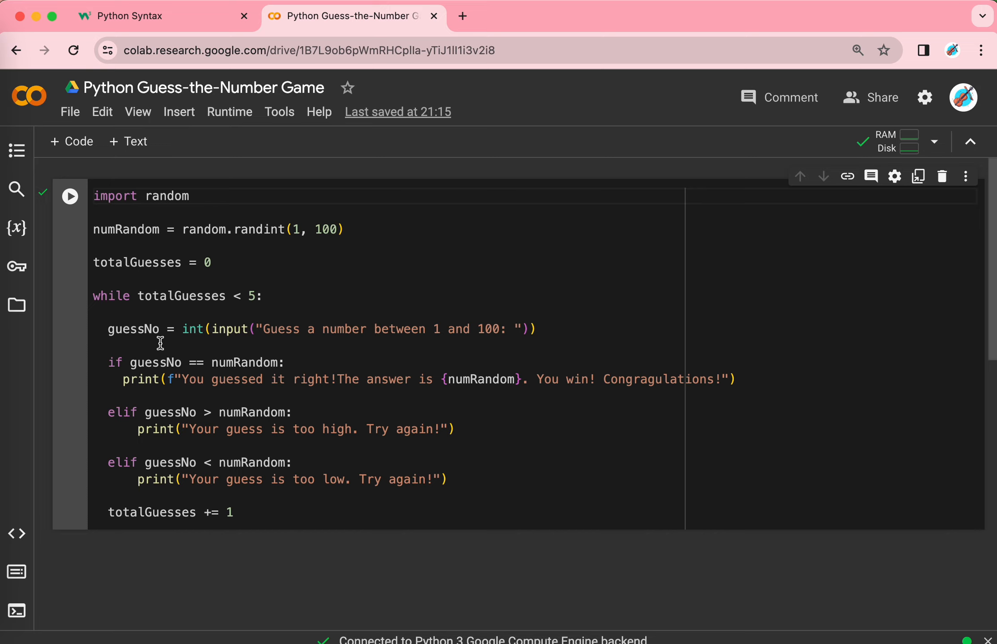
mouse_move(138, 348)
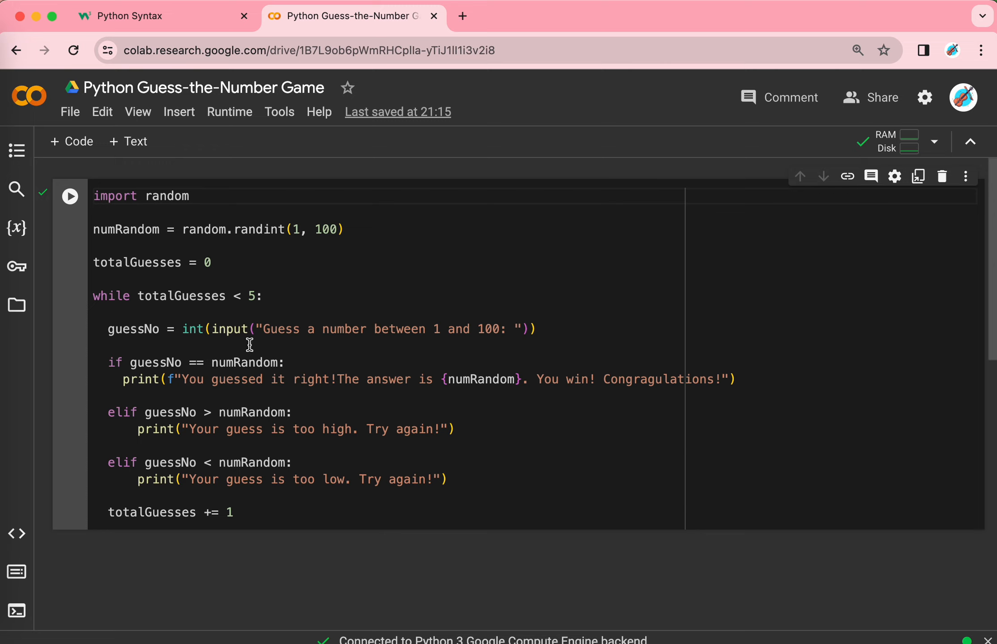
mouse_move(443, 344)
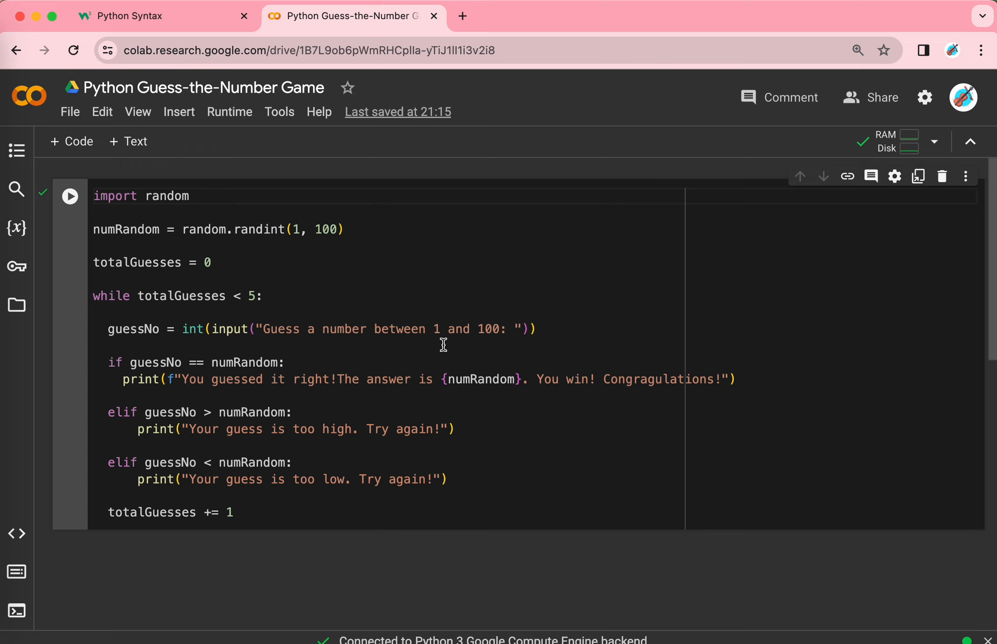
mouse_move(273, 359)
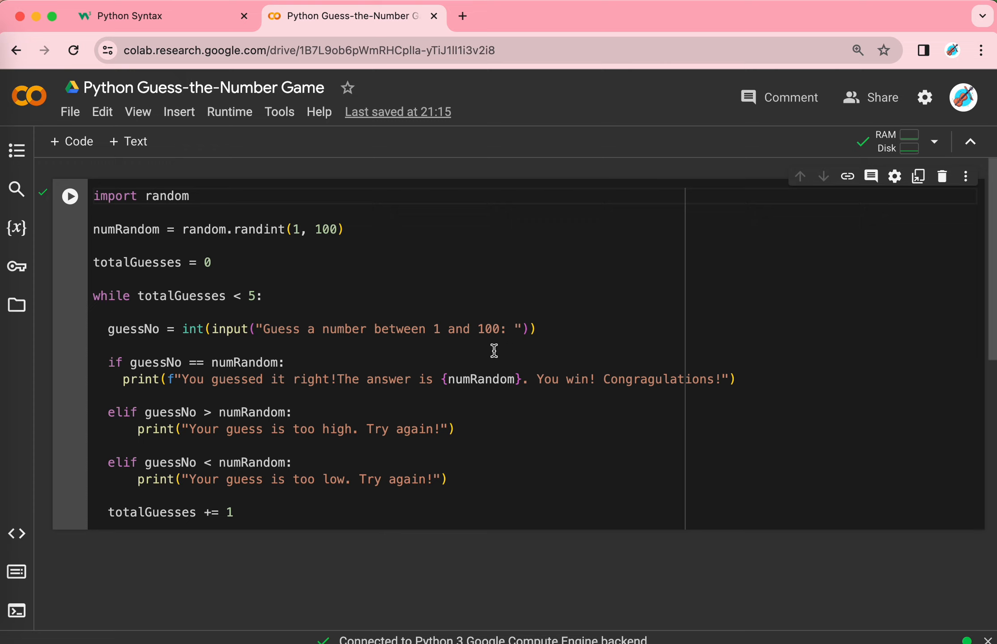
mouse_move(286, 388)
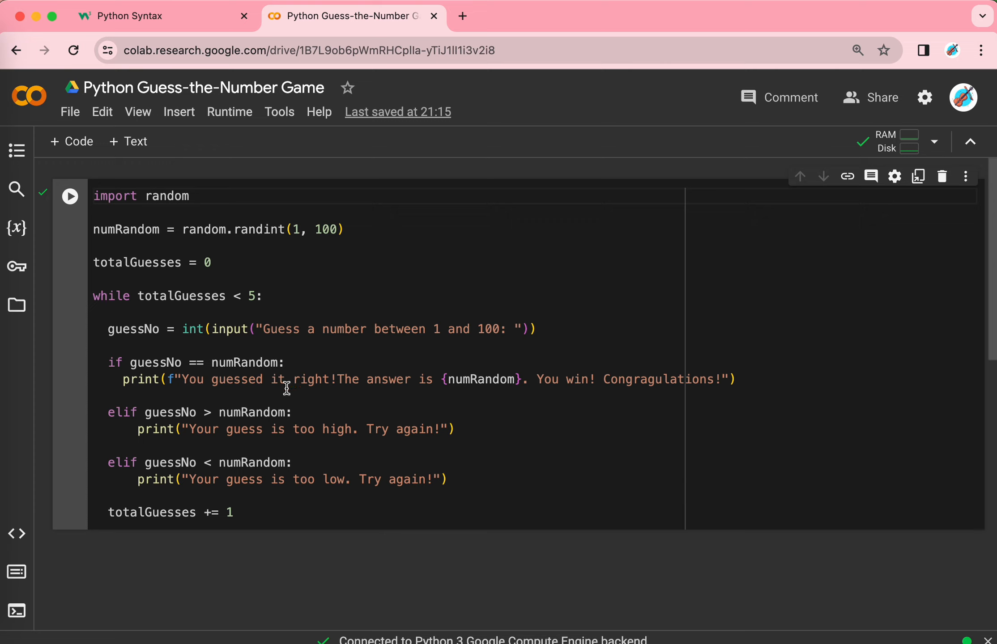
mouse_move(131, 374)
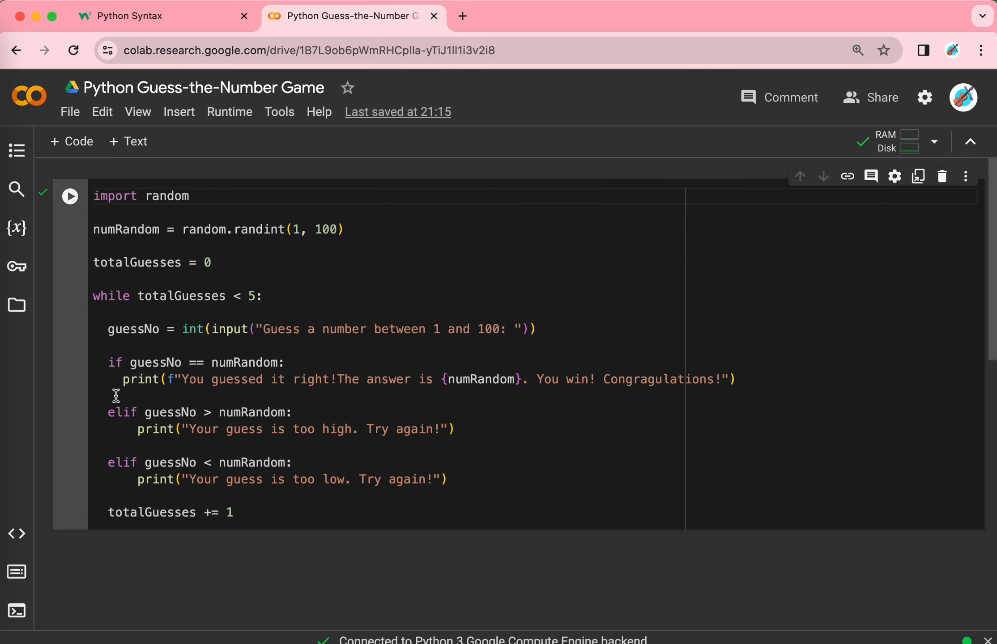
mouse_move(136, 433)
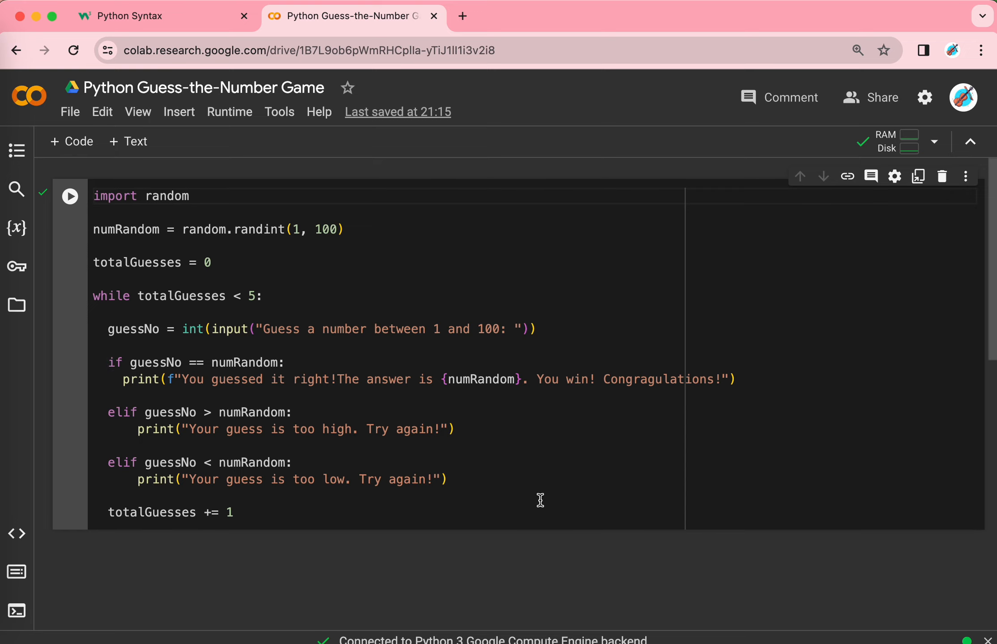
mouse_move(507, 517)
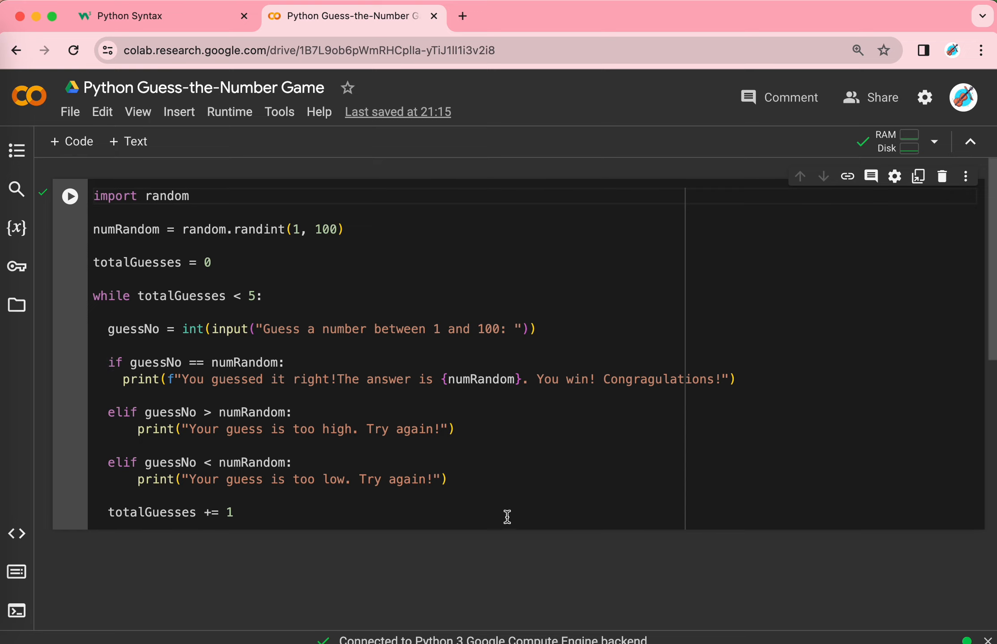
mouse_move(230, 369)
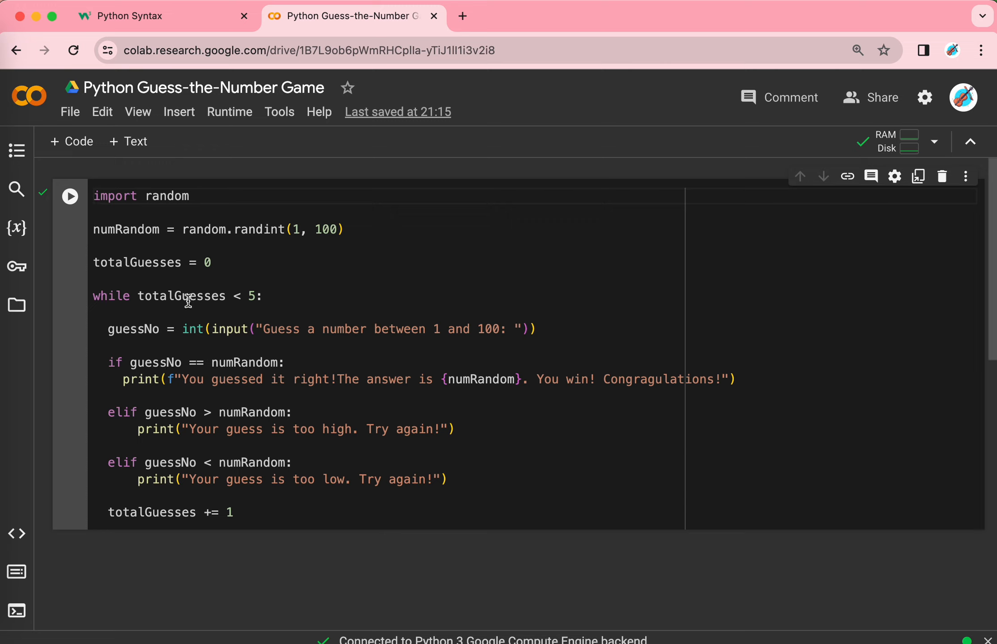
mouse_move(93, 356)
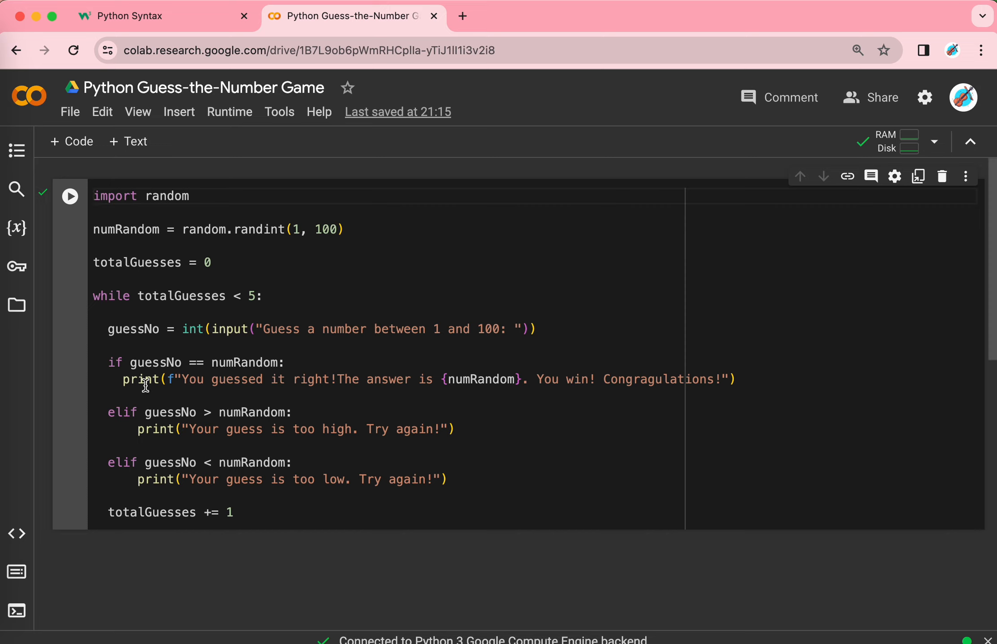
mouse_move(521, 425)
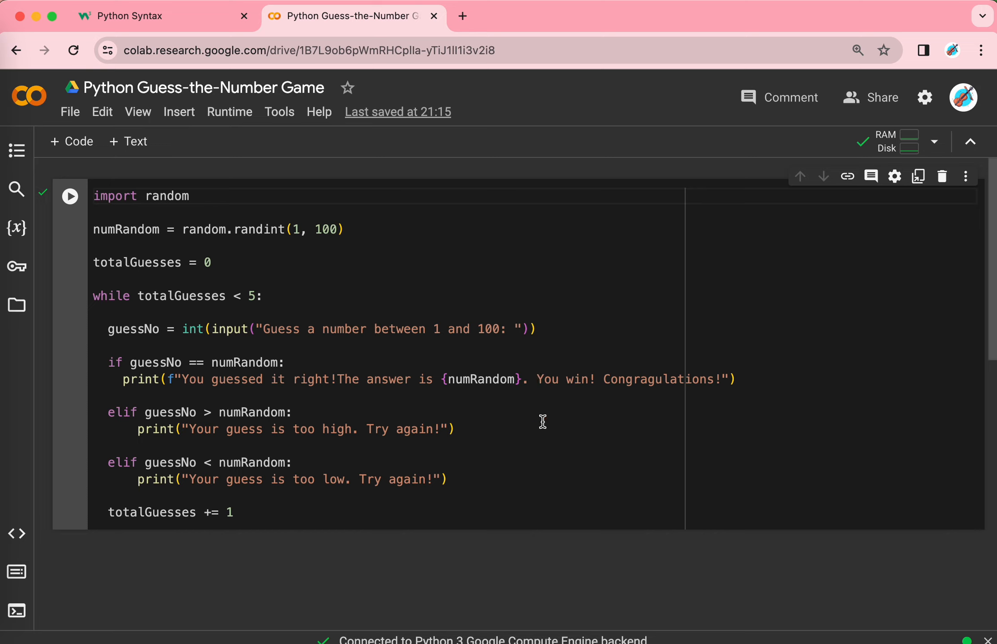
mouse_move(475, 394)
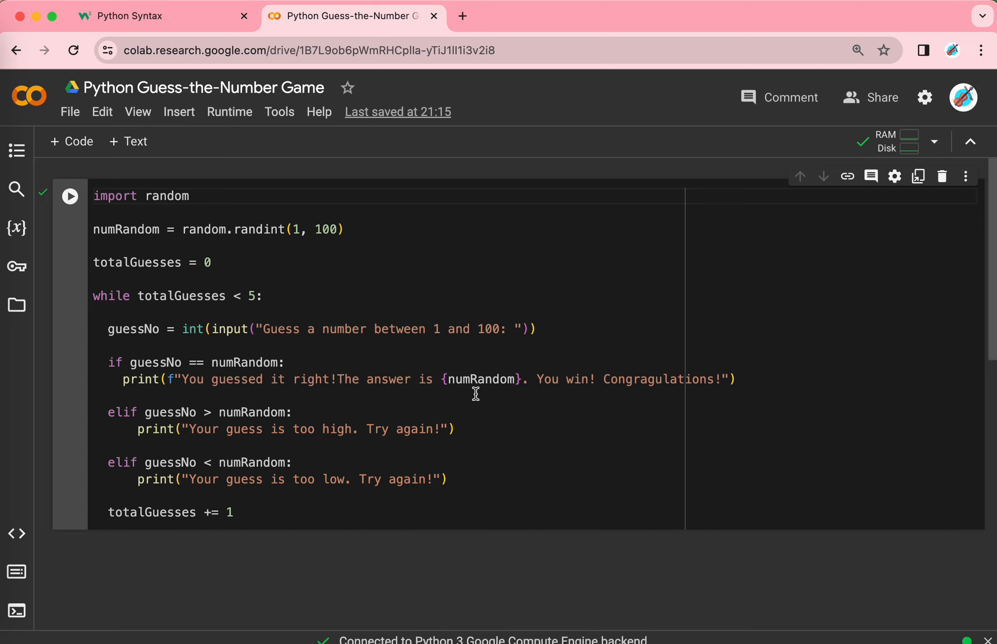
mouse_move(477, 398)
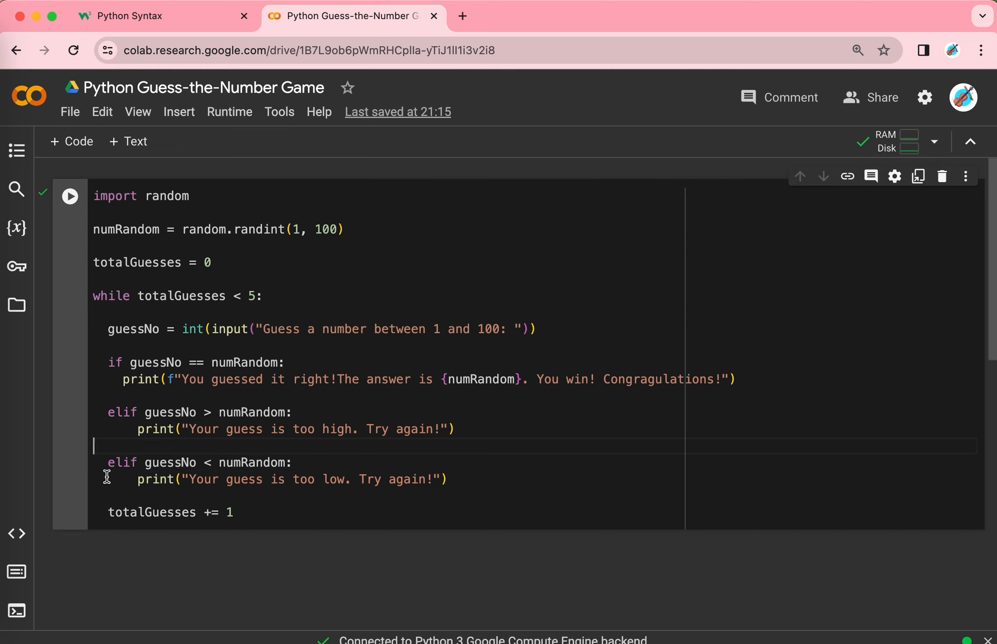
mouse_move(129, 538)
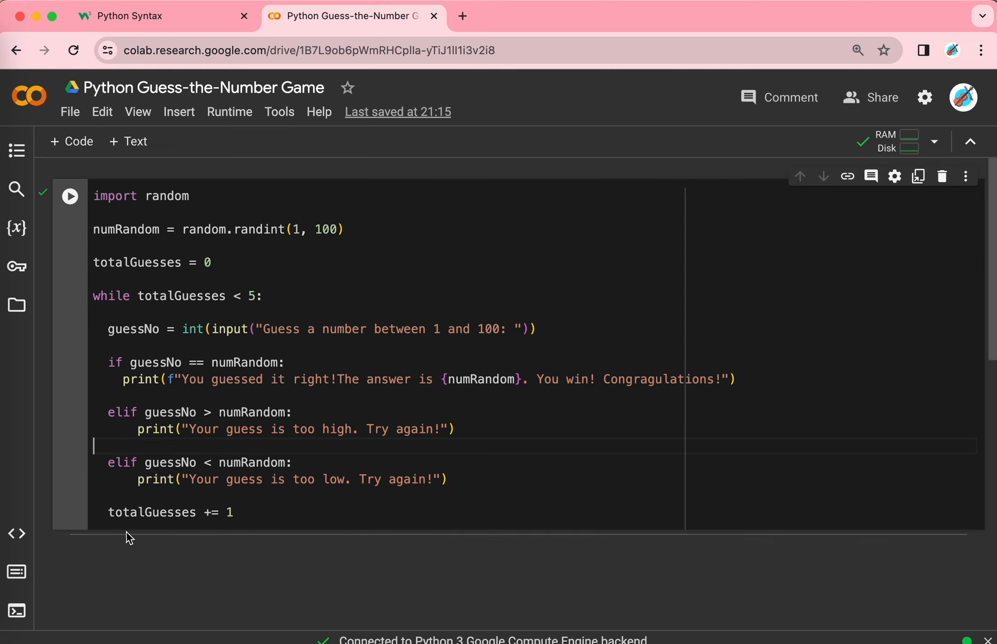
mouse_move(219, 198)
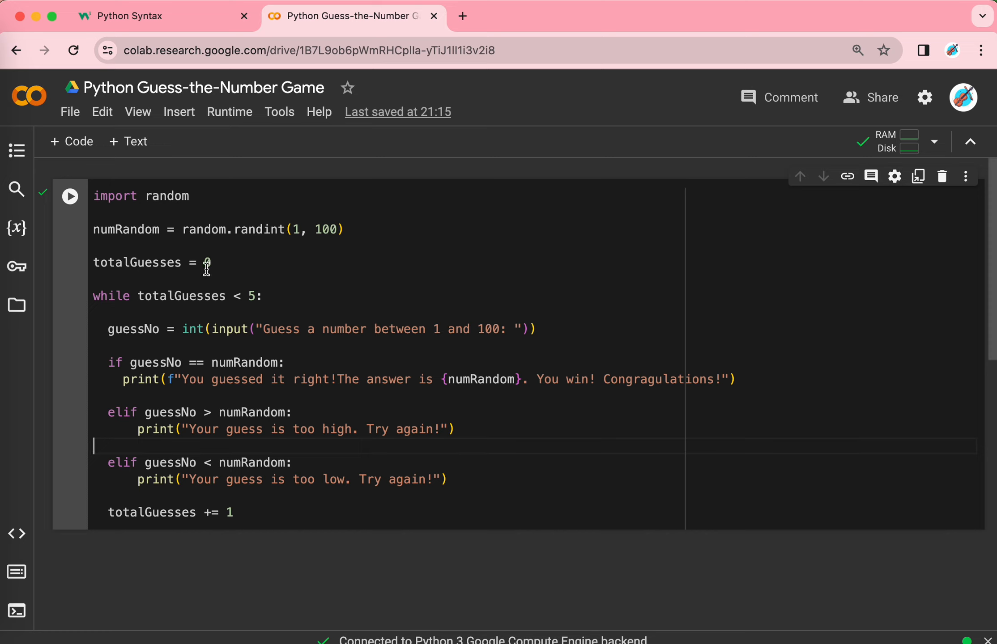
mouse_move(282, 500)
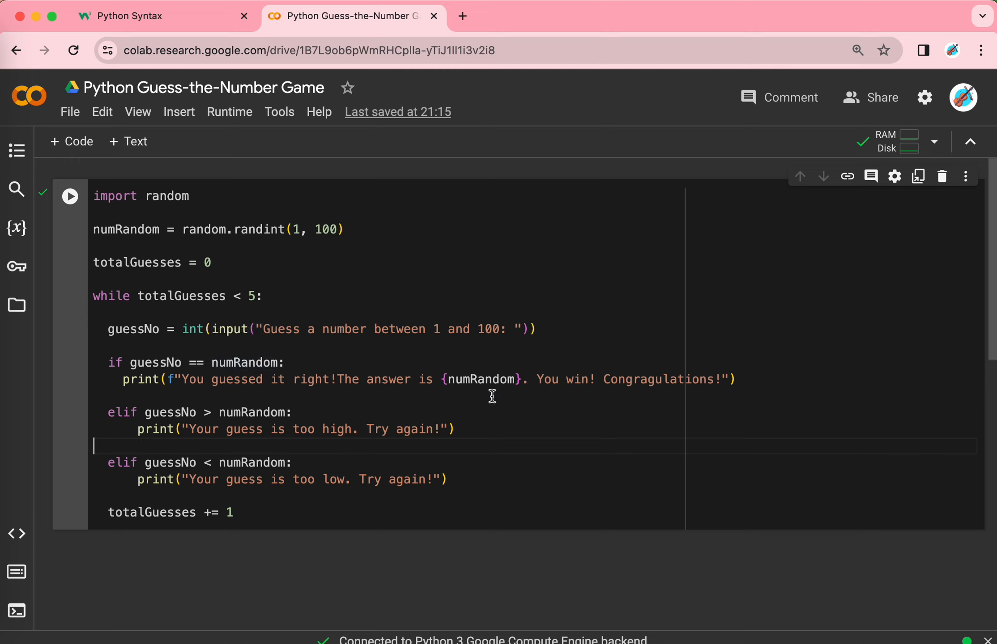
mouse_move(482, 382)
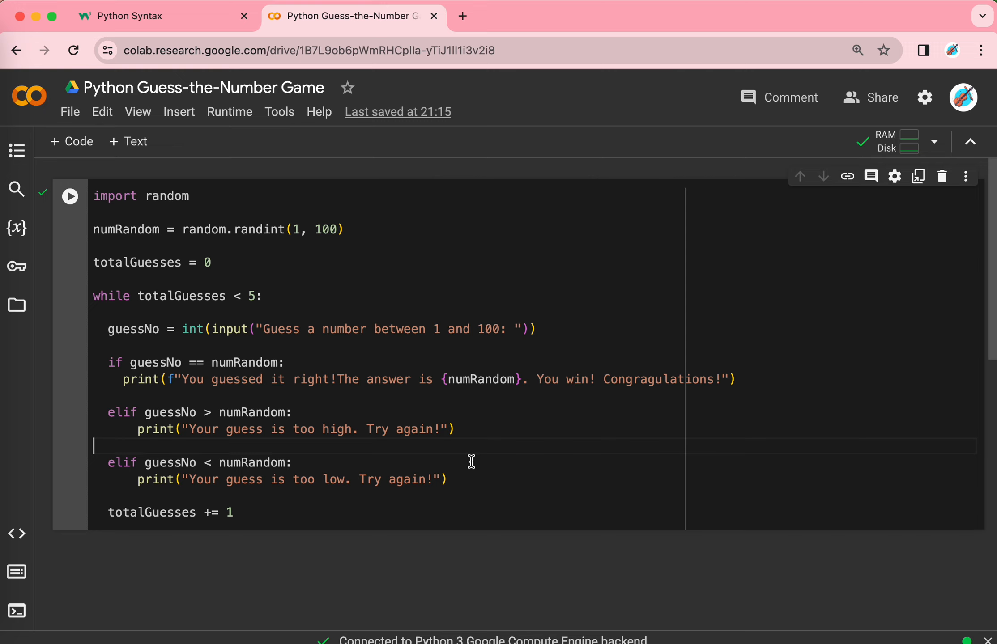
mouse_move(72, 213)
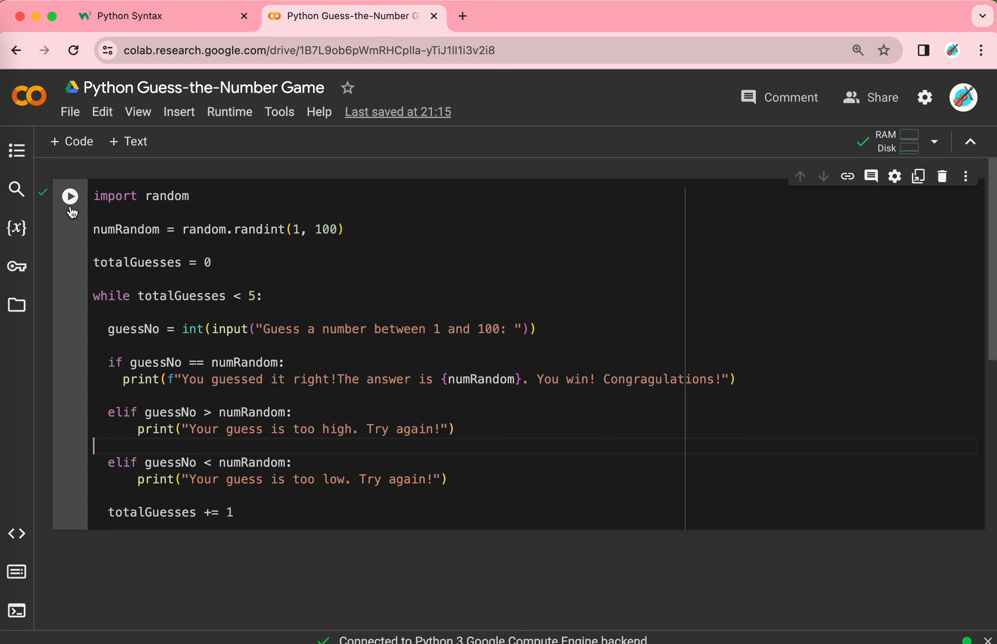
mouse_move(70, 196)
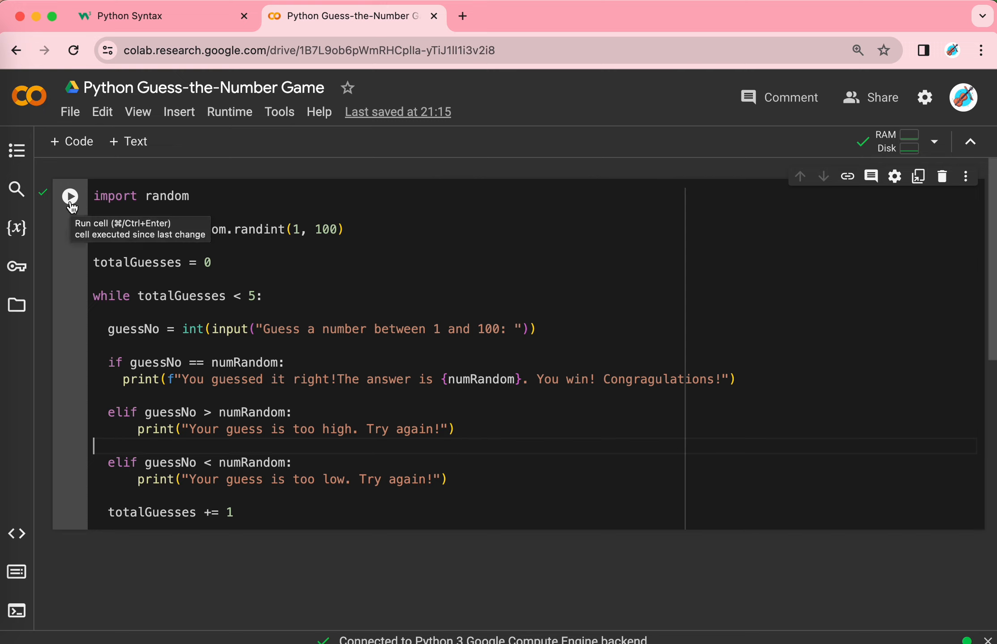
Run the guessing game cell and enter a first guess of 50
click(70, 196)
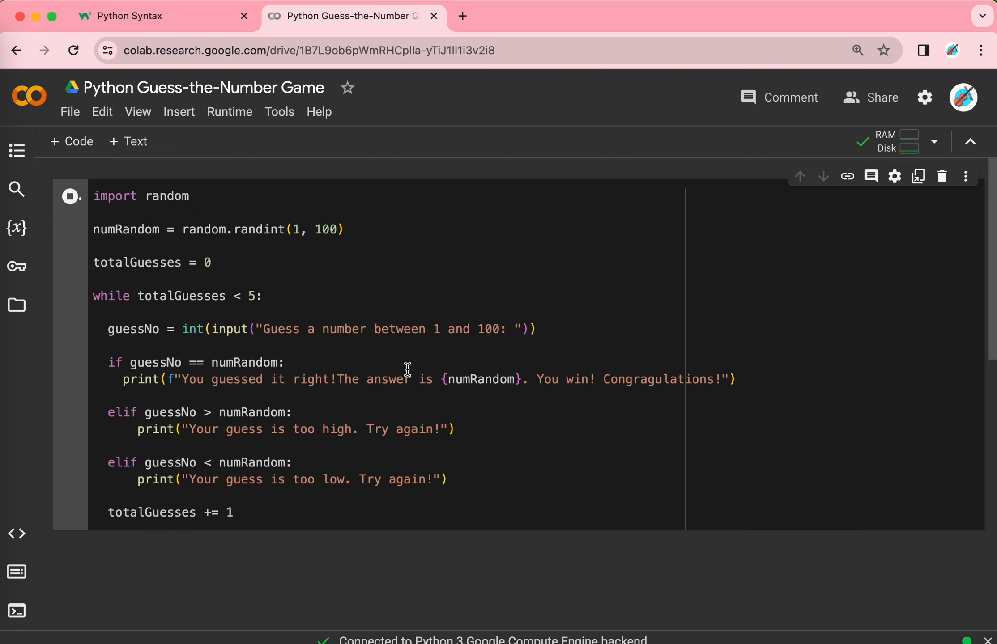
click(70, 196)
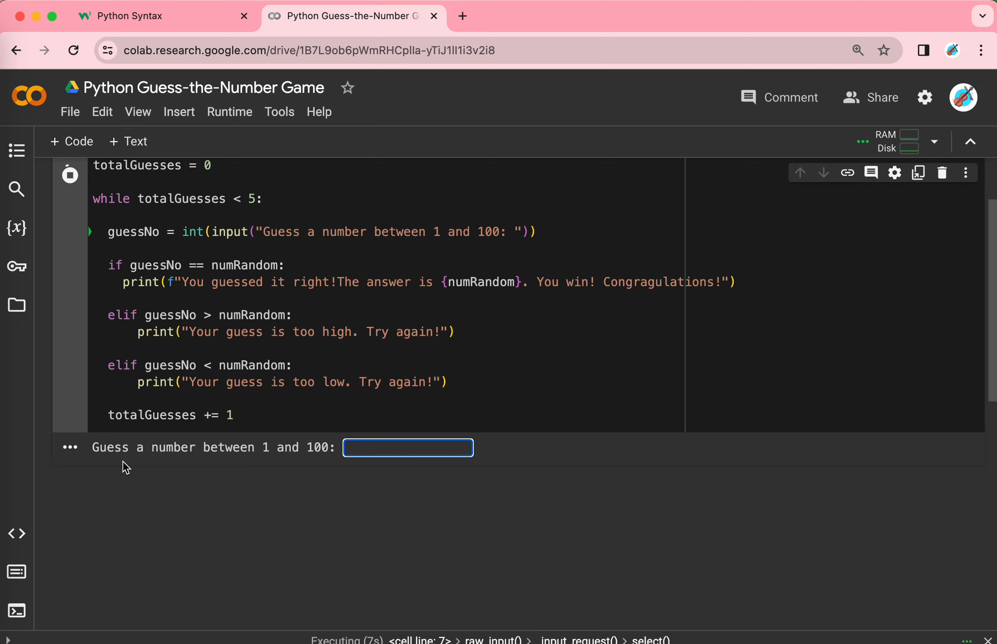
text(5)
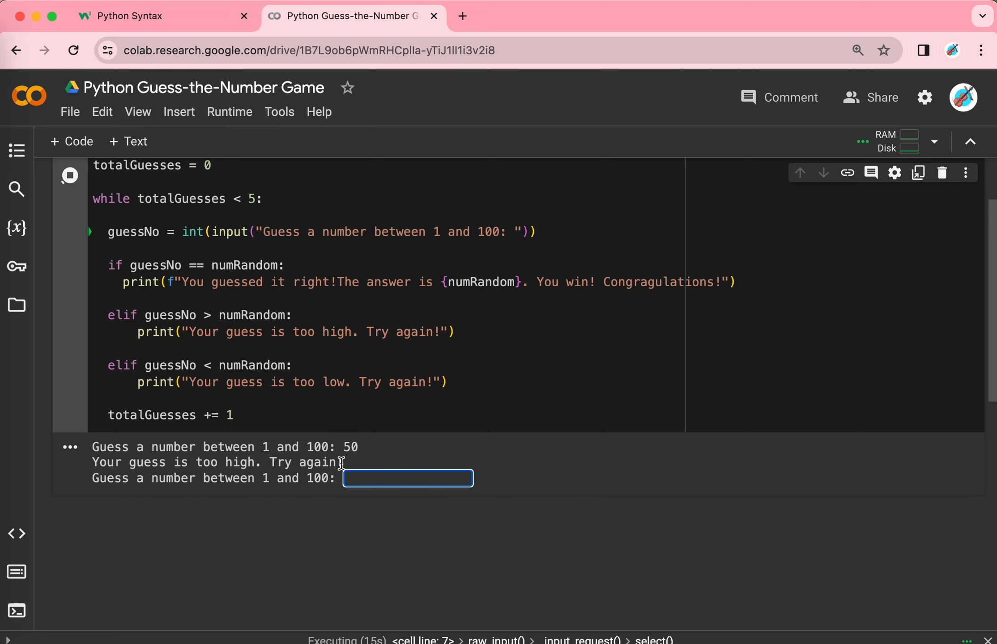
mouse_move(349, 468)
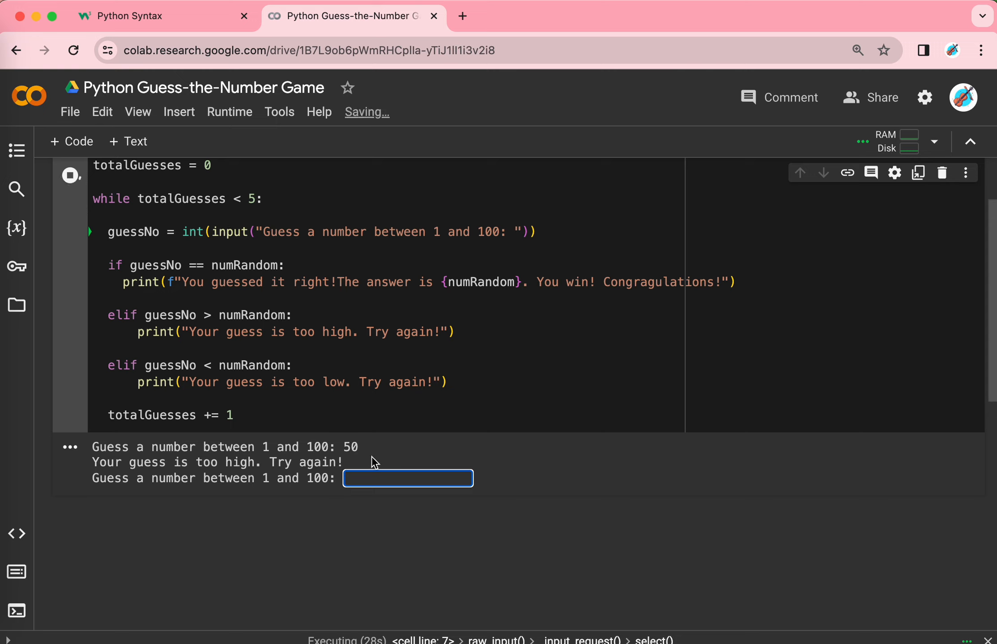
Enter the remaining guesses 30, 10, 20 and 25, using up all attempts
text(30)
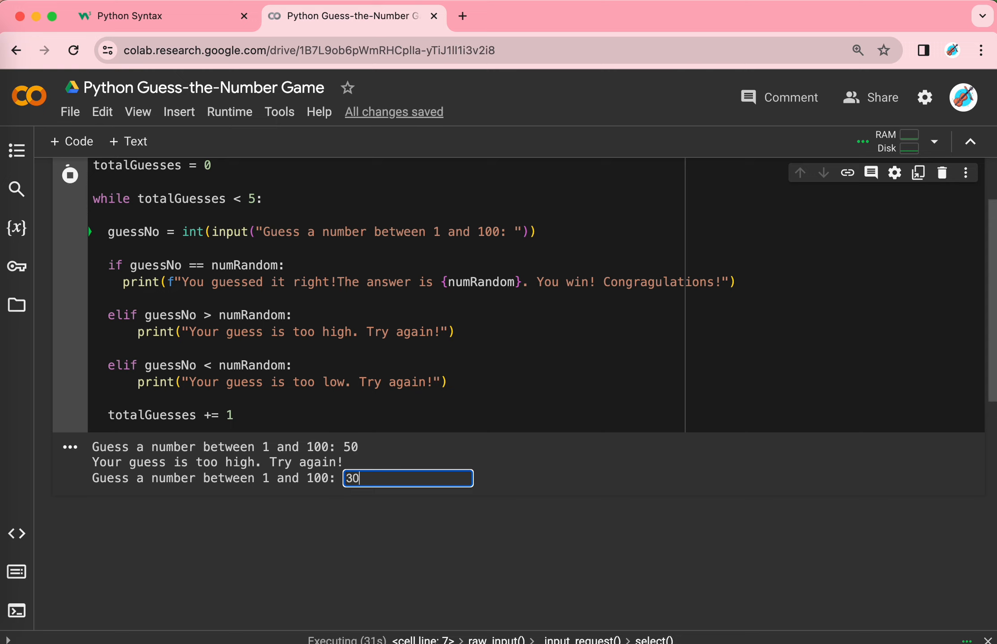
key(enter)
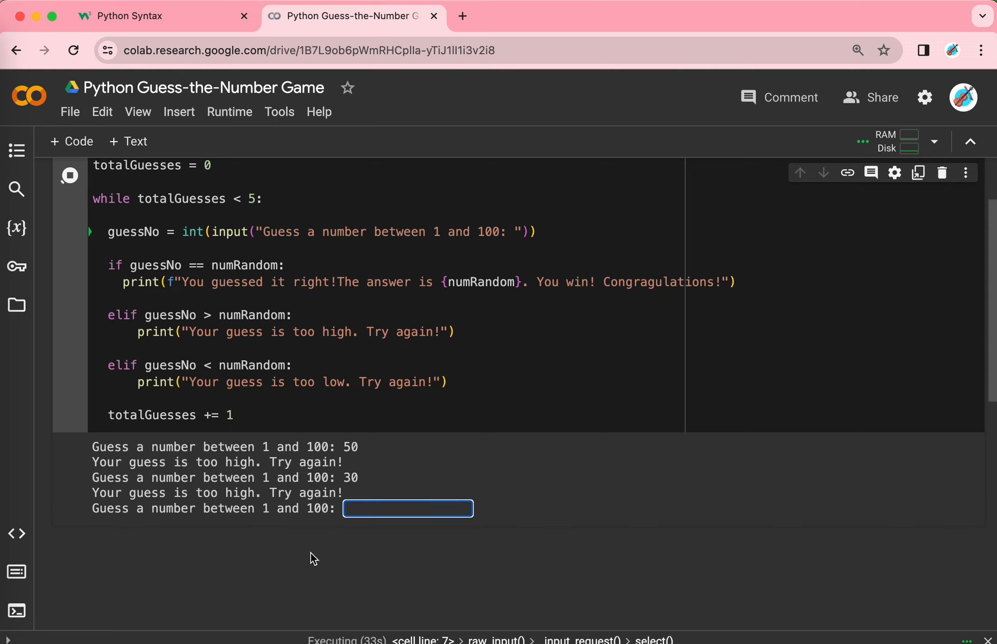
text(10)
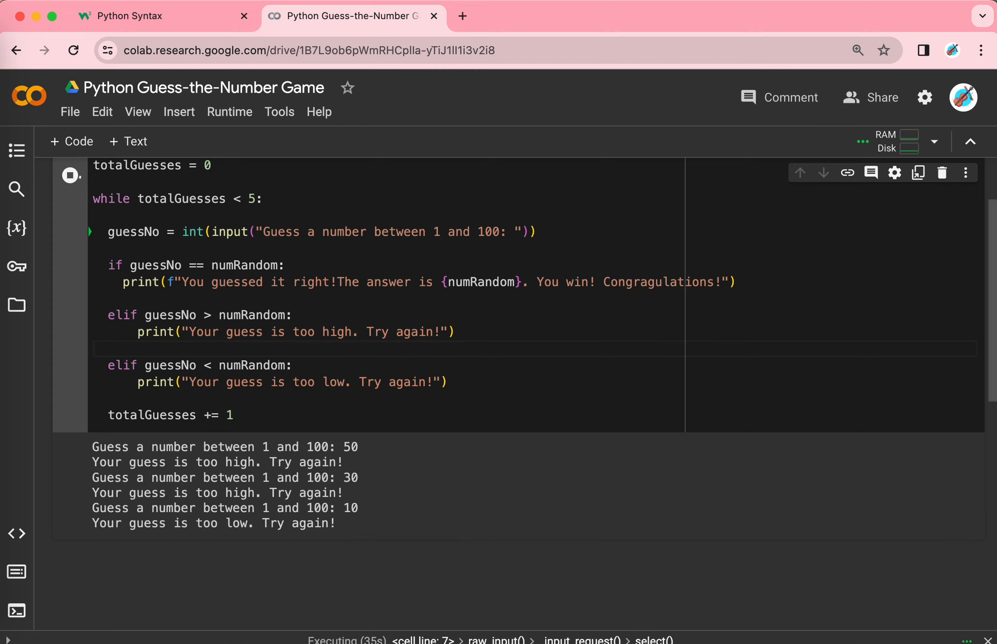
text(2)
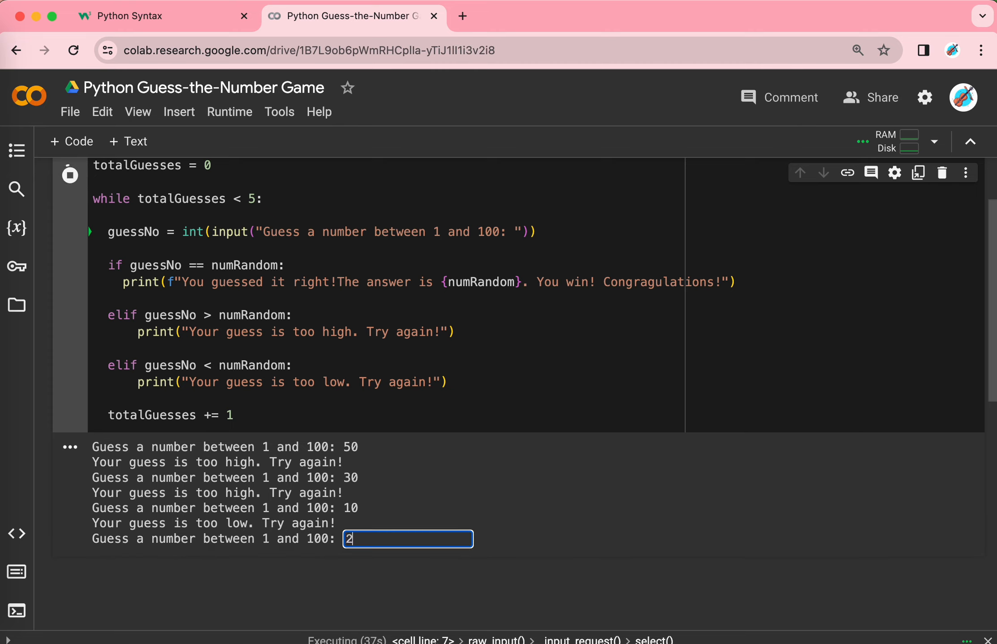
text(0)
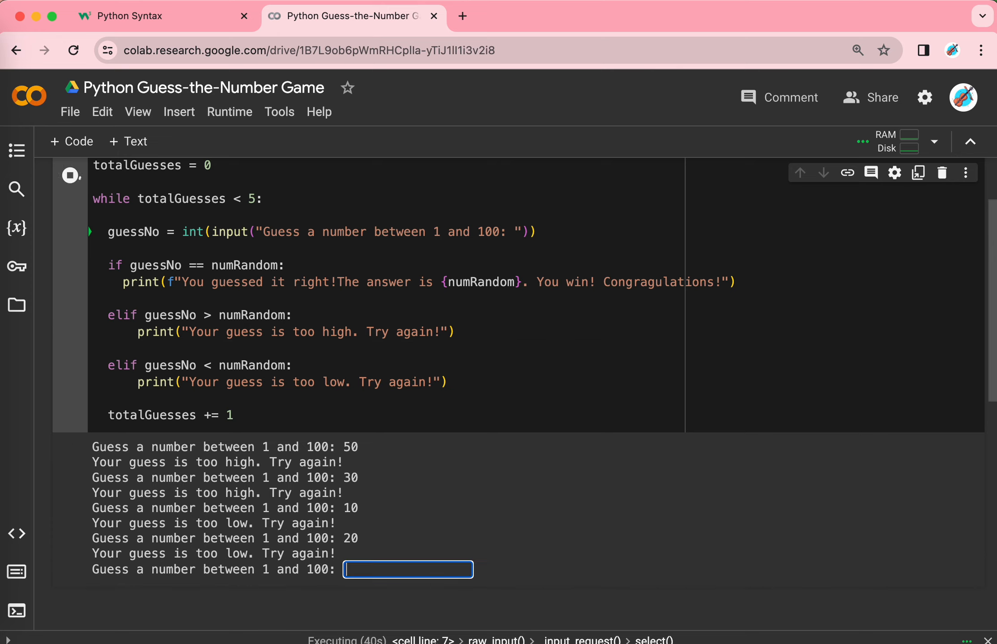
text(25)
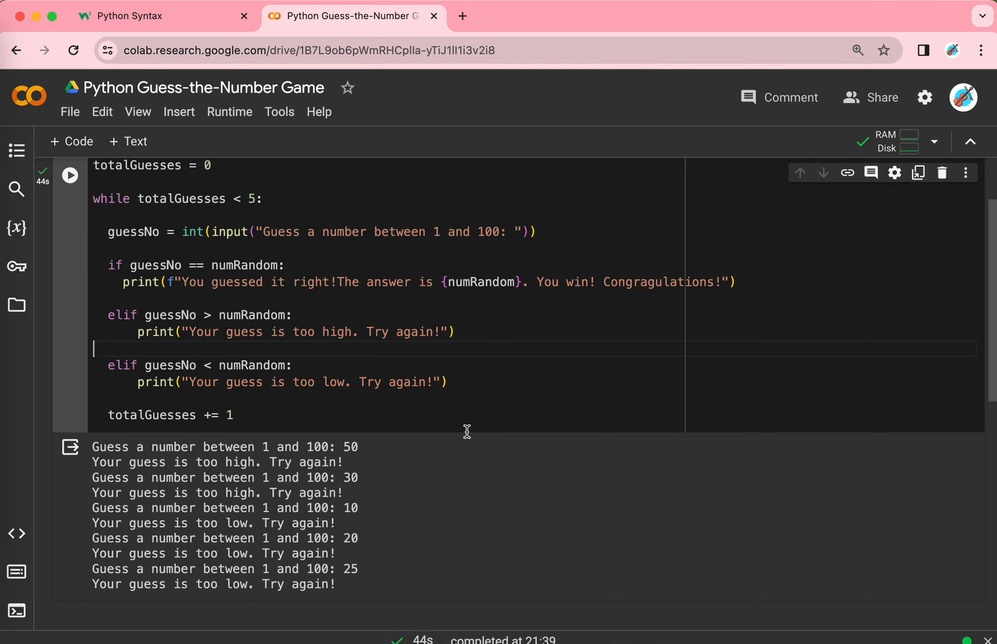
mouse_move(268, 267)
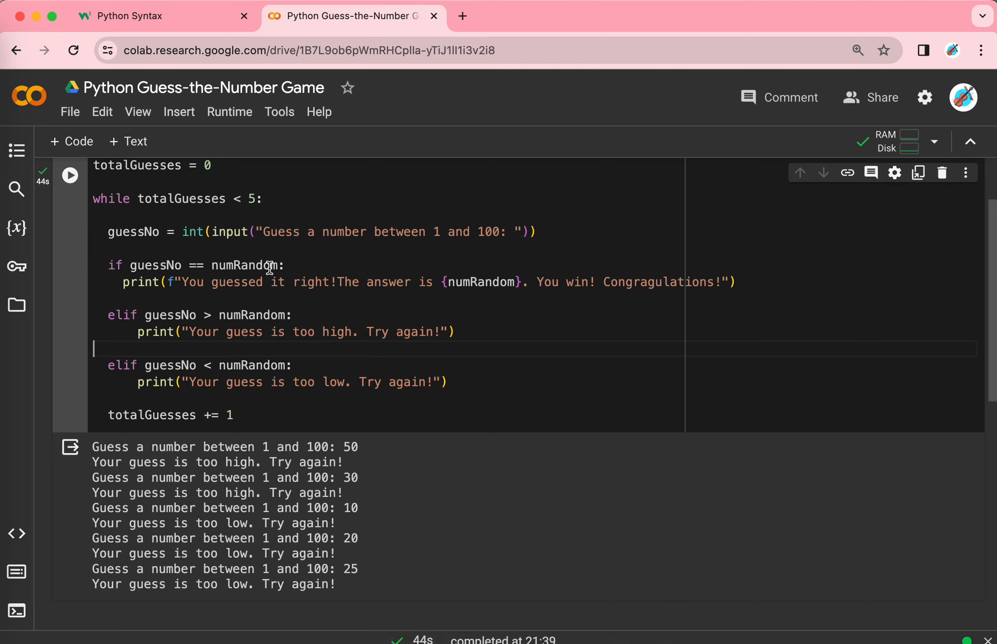
mouse_move(244, 265)
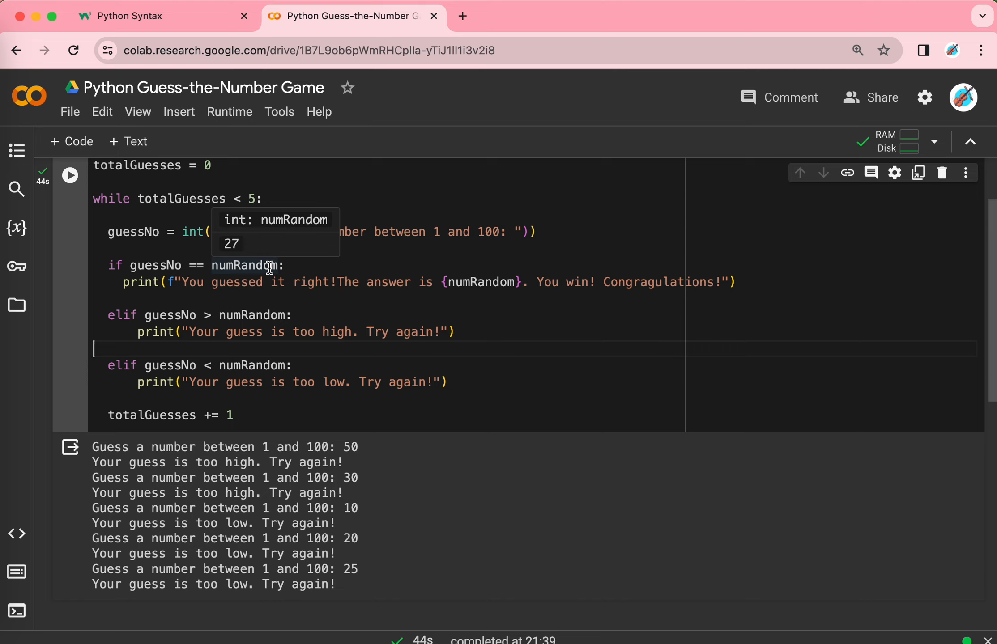